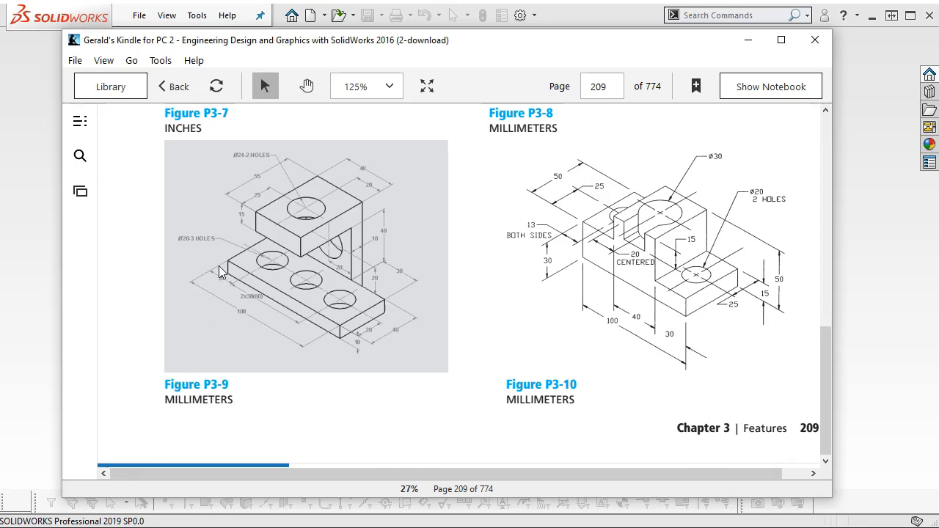
mouse_move(316, 294)
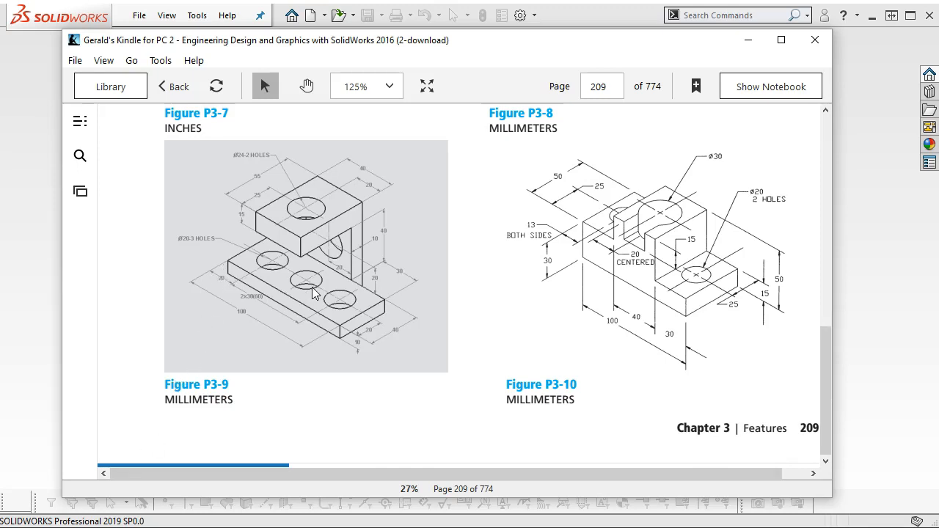
mouse_move(267, 257)
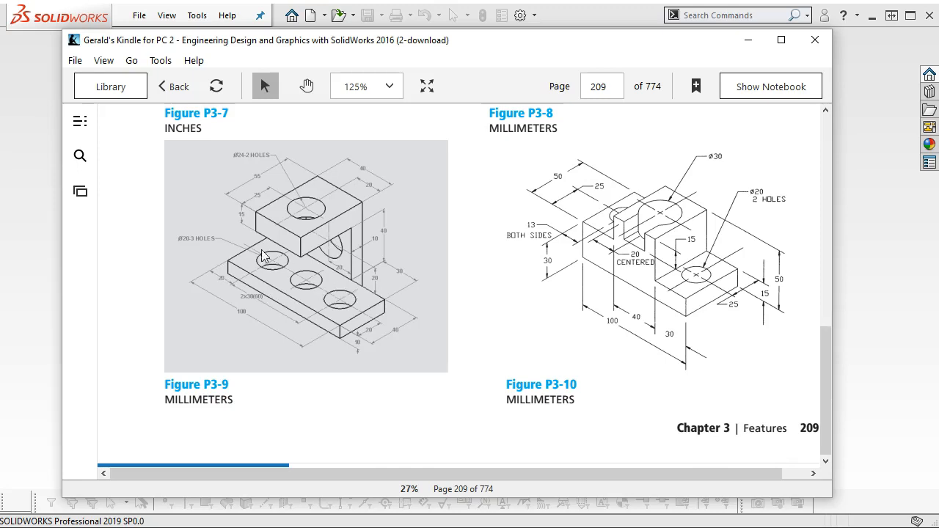
mouse_move(267, 263)
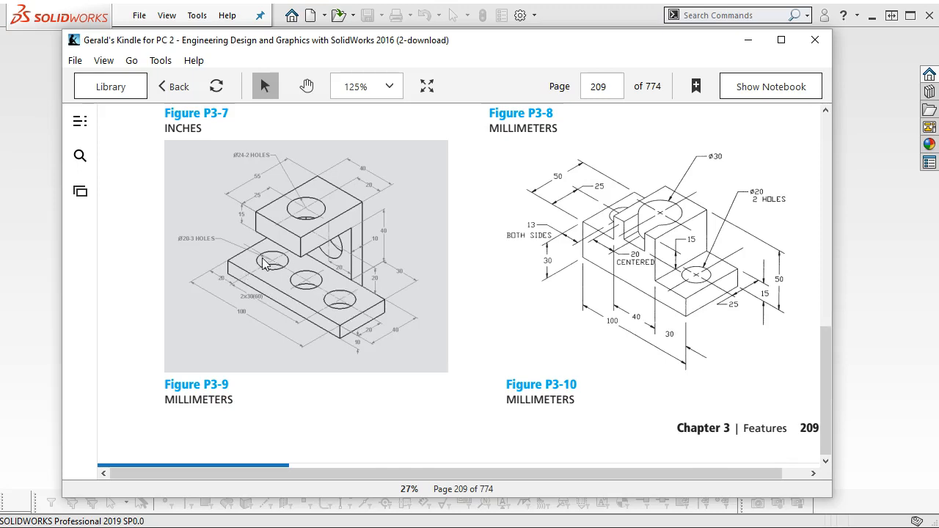
mouse_move(375, 237)
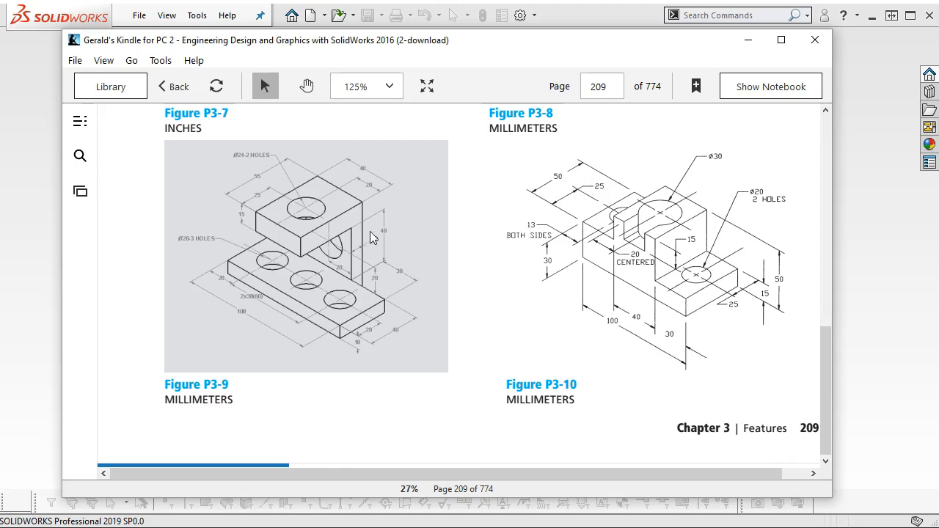
mouse_move(320, 193)
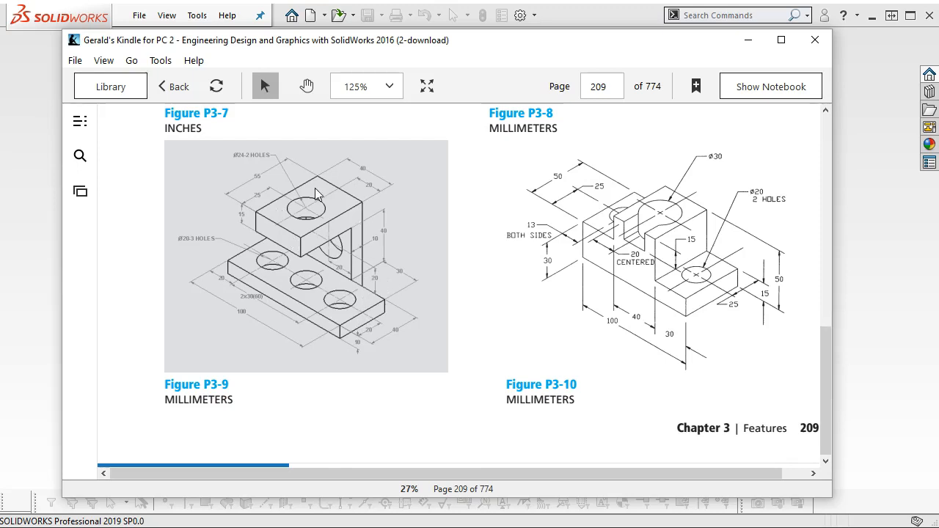
mouse_move(326, 367)
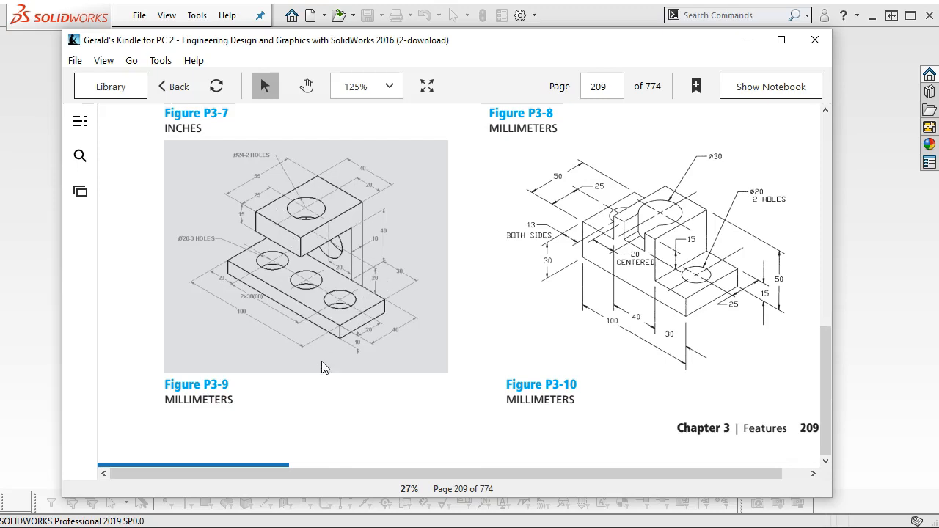
mouse_move(253, 277)
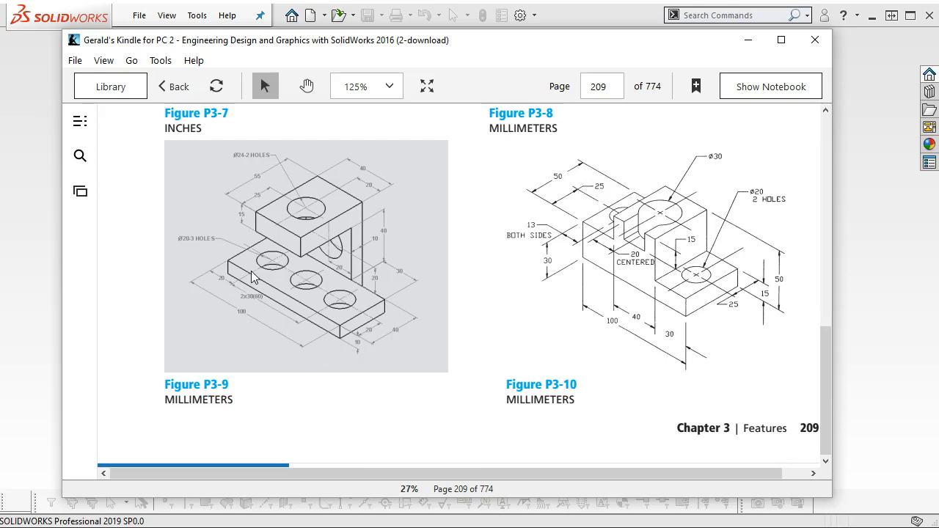
mouse_move(354, 250)
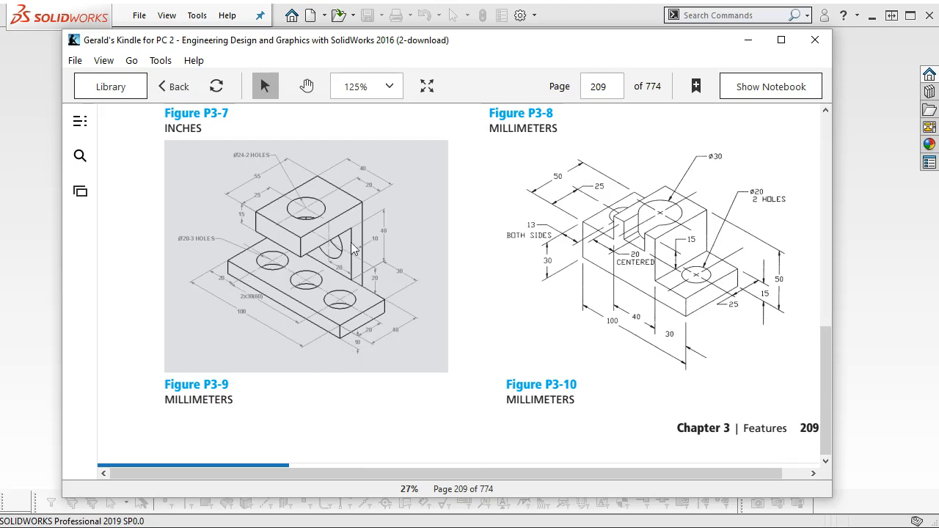
mouse_move(295, 192)
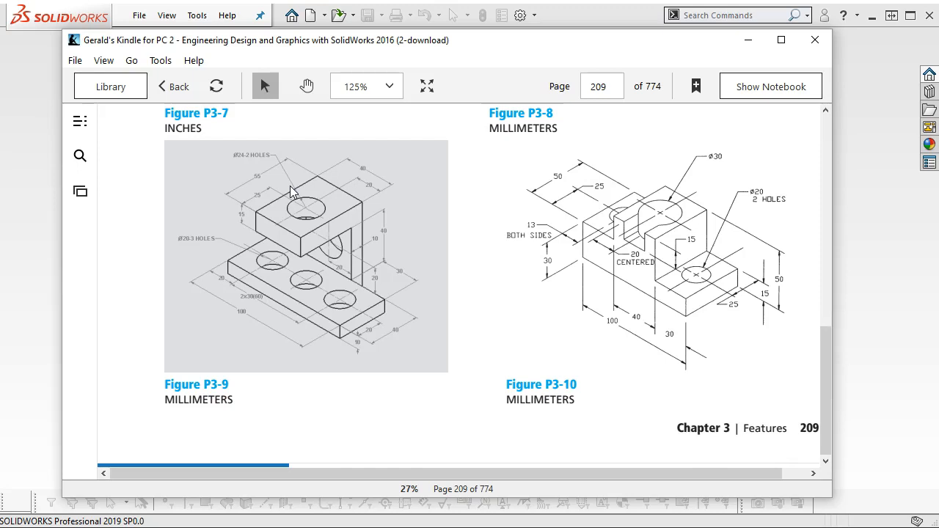
mouse_move(306, 217)
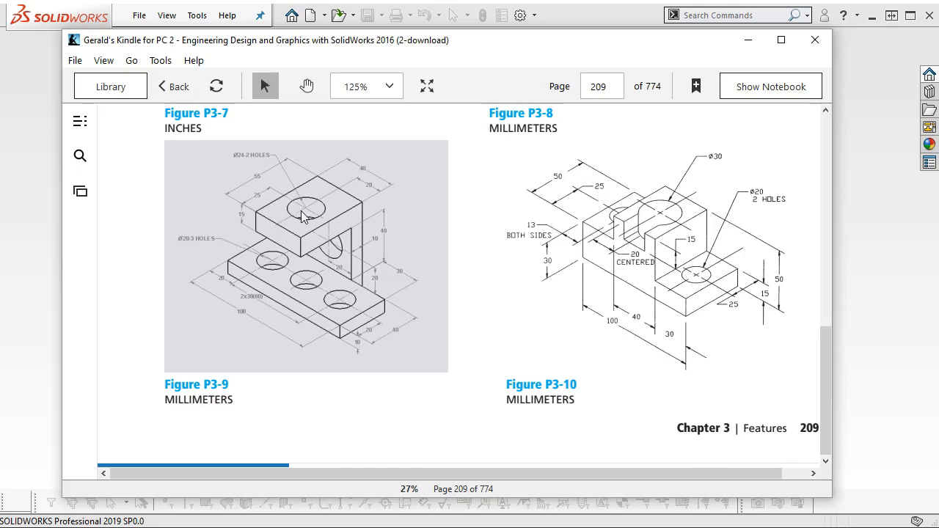
mouse_move(403, 331)
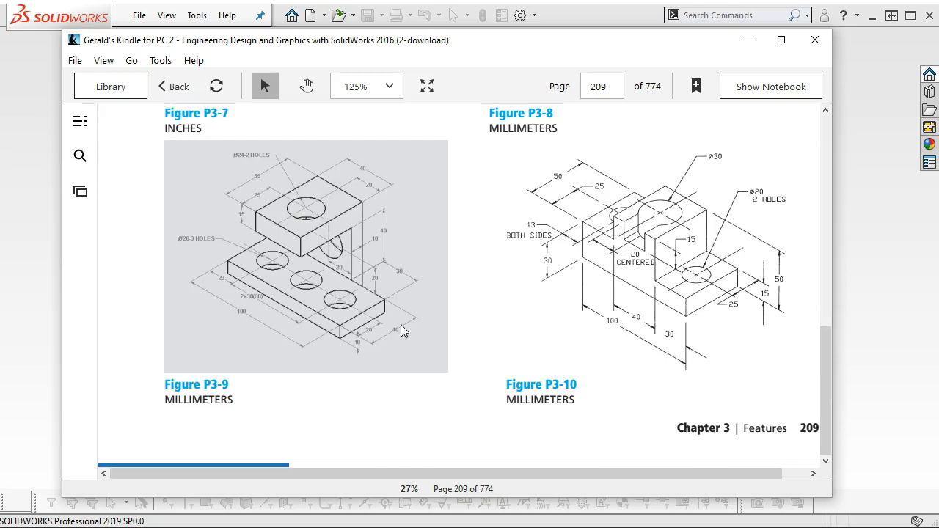
mouse_move(258, 304)
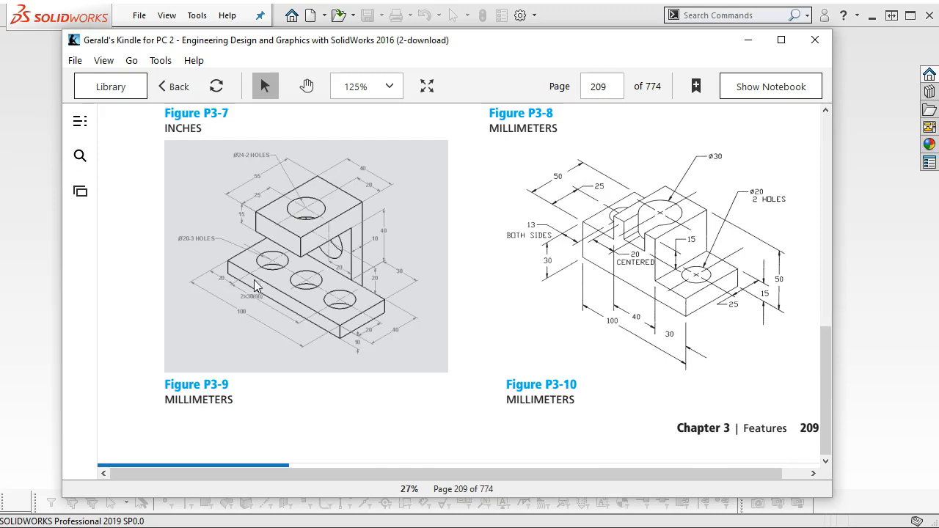
mouse_move(232, 330)
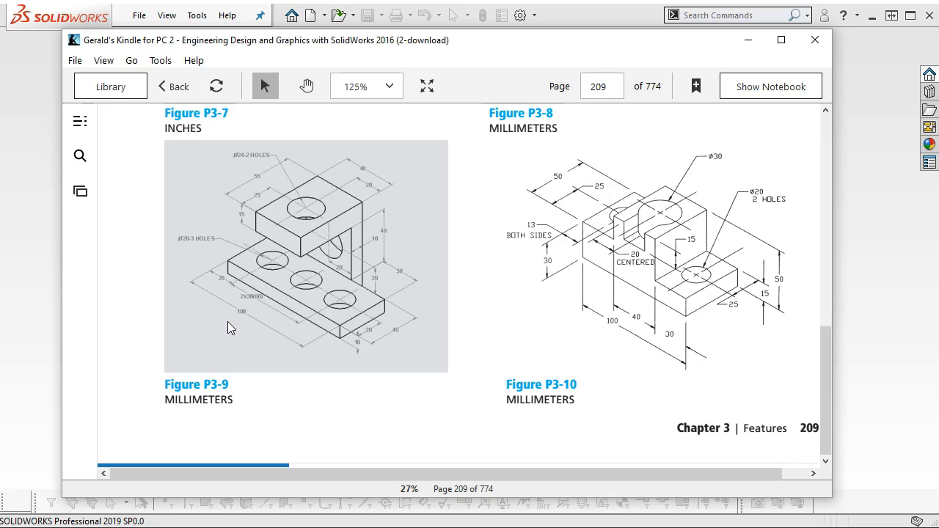
mouse_move(226, 311)
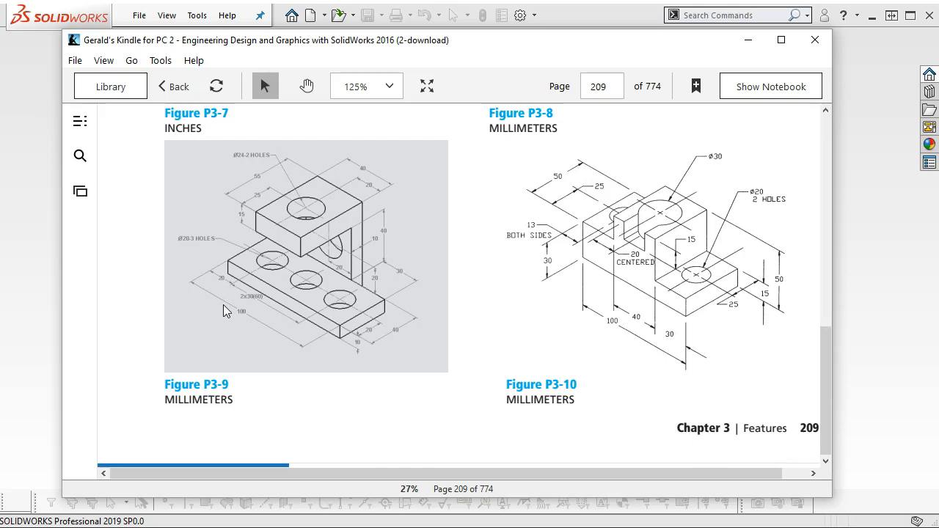
mouse_move(217, 270)
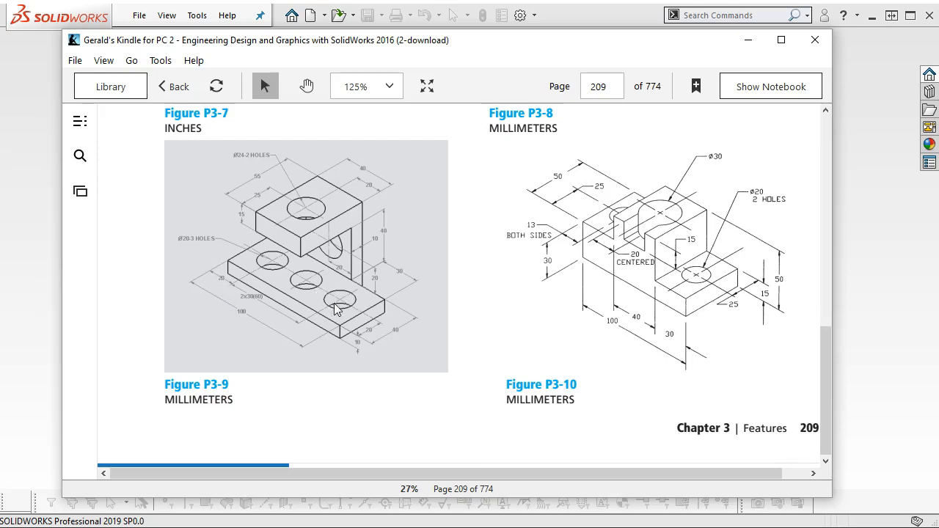
mouse_move(244, 163)
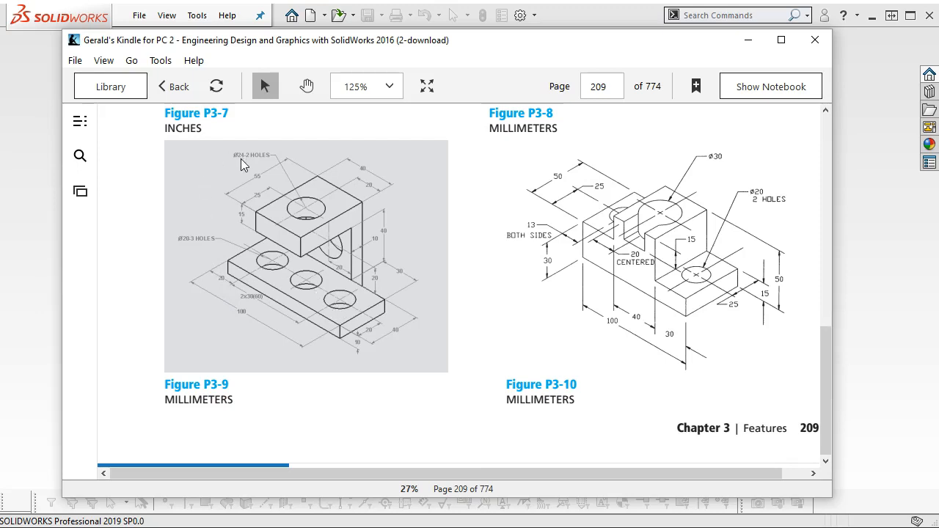
mouse_move(302, 211)
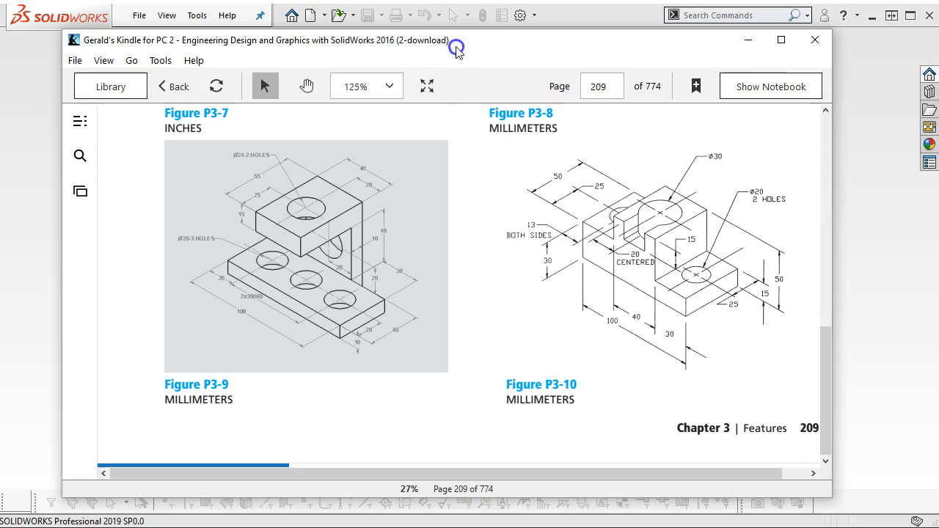
Step: Minimize the Kindle e-book and request a new SOLIDWORKS document
click(814, 40)
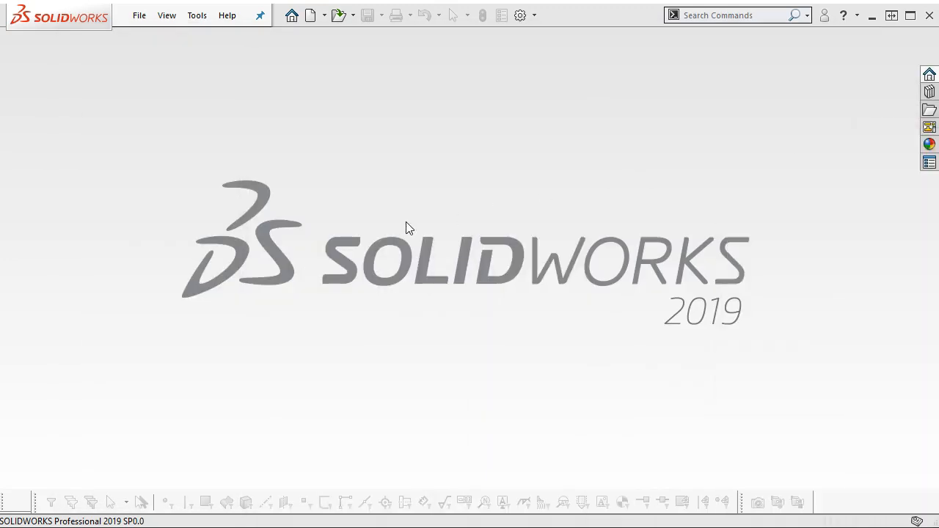
mouse_move(395, 229)
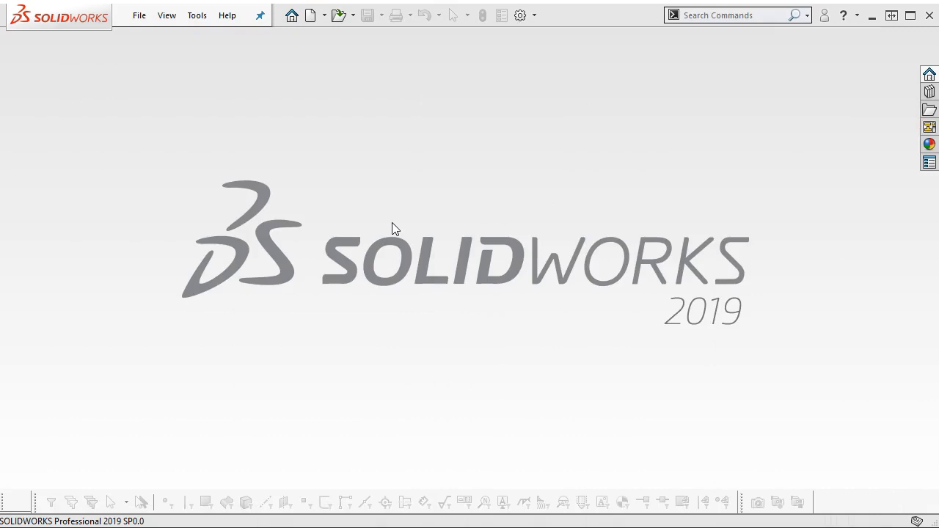
mouse_move(349, 259)
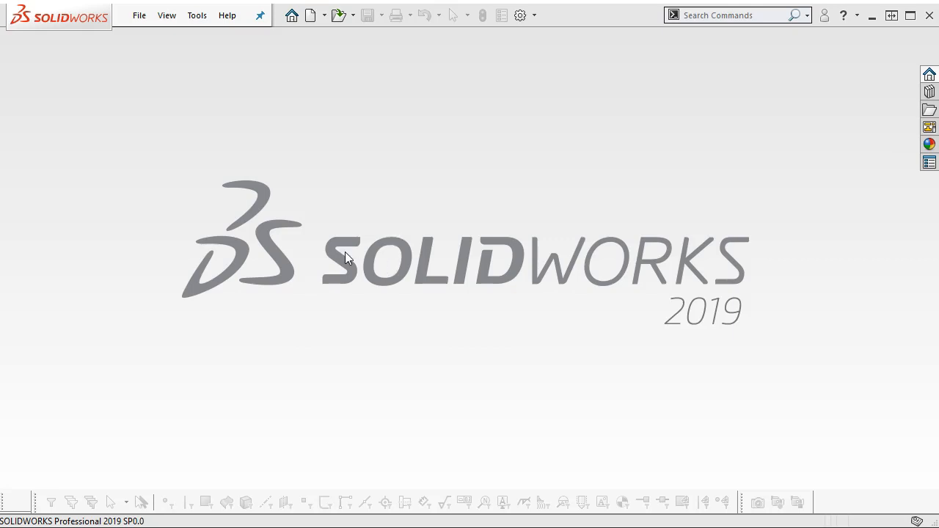
mouse_move(185, 250)
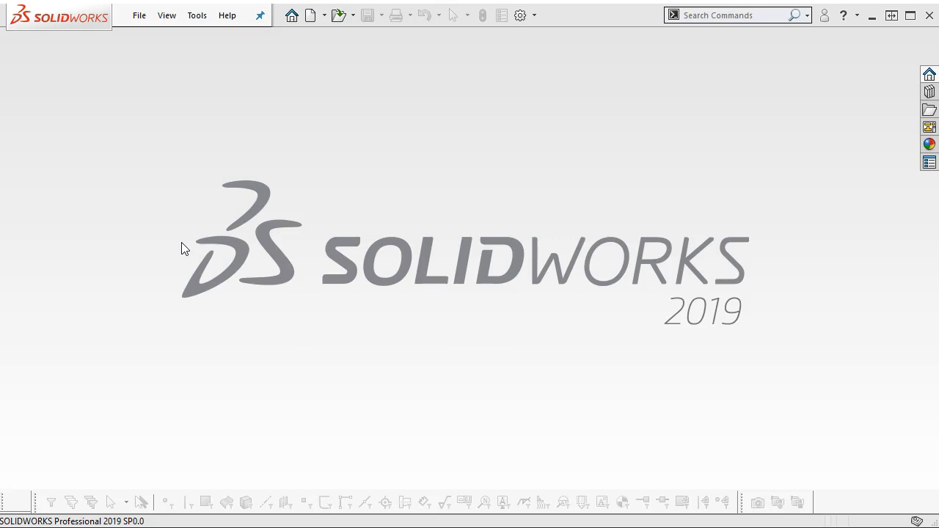
mouse_move(164, 334)
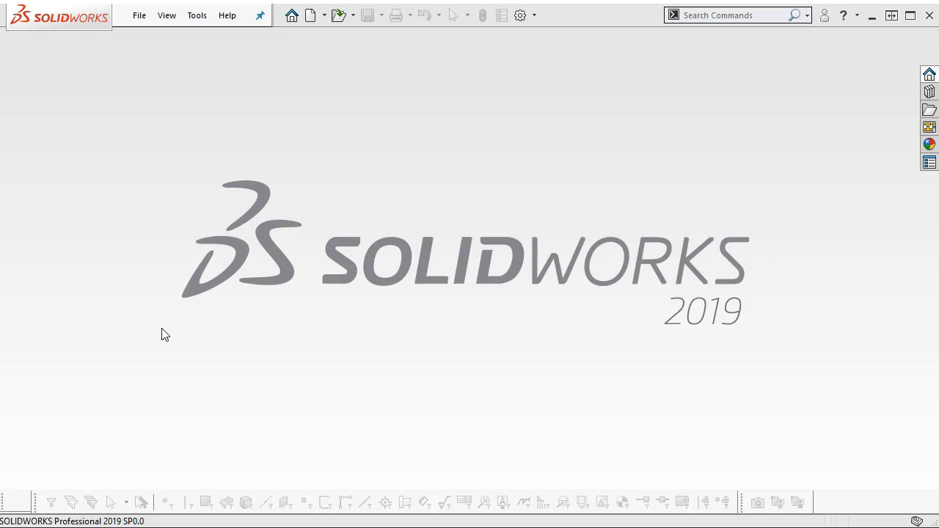
mouse_move(167, 124)
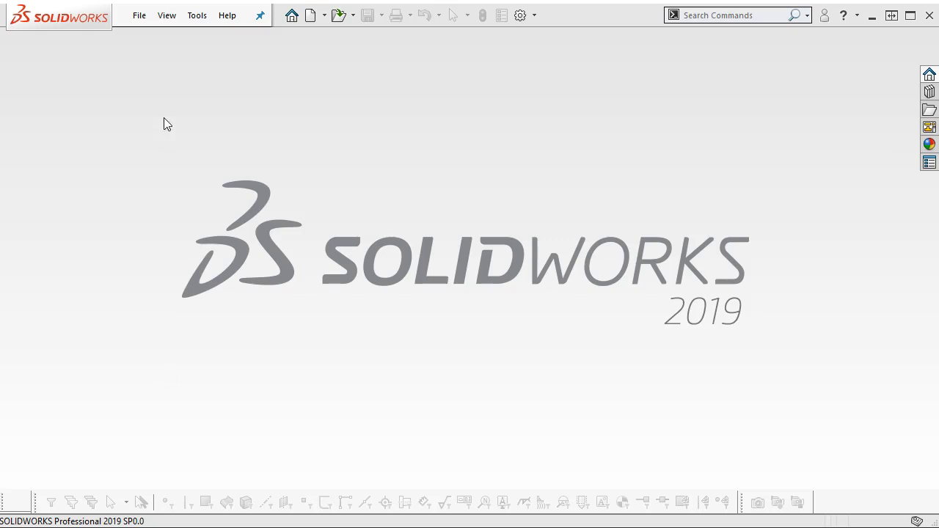
click(308, 14)
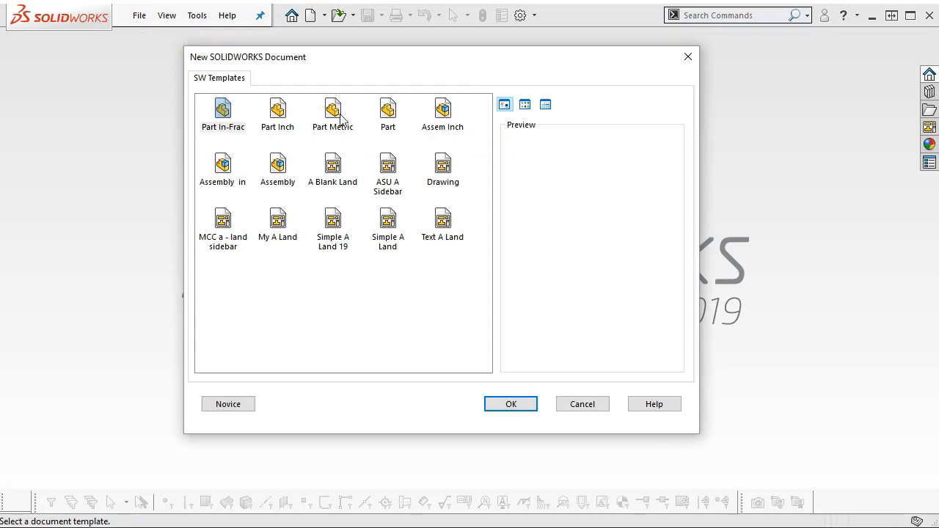
Step: Create a new part from the Part Metric template and select its Top Plane
click(331, 111)
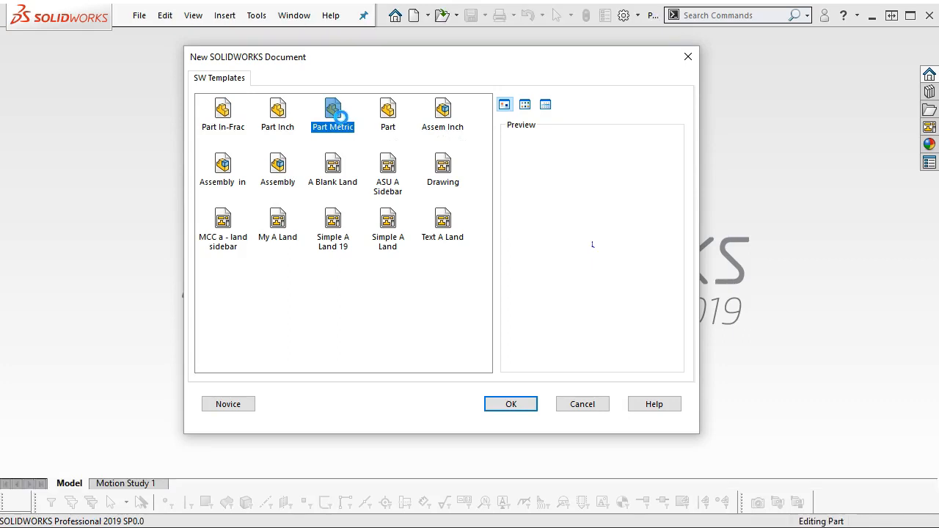
click(511, 404)
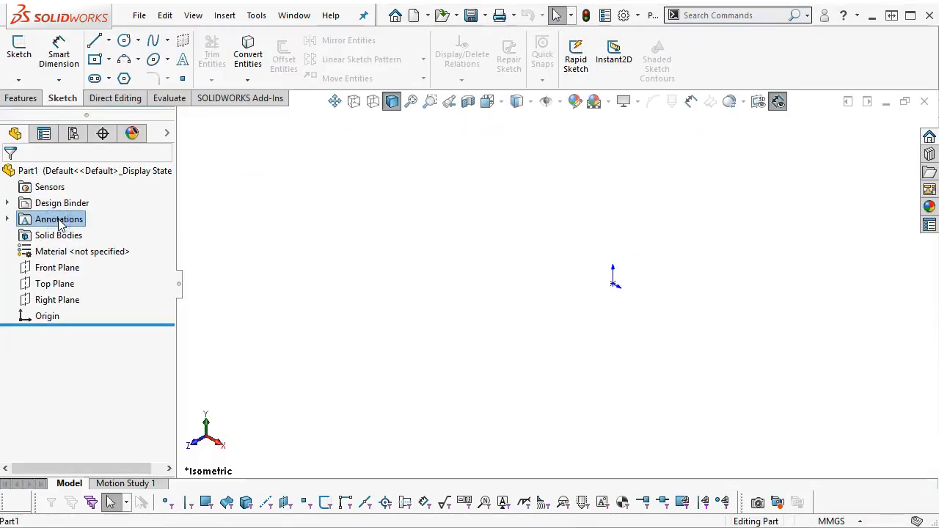
click(54, 283)
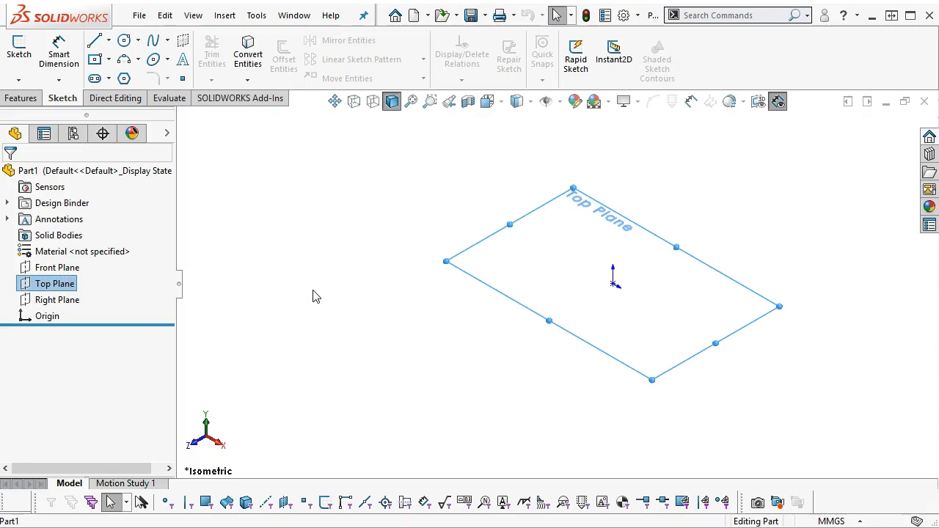
mouse_move(321, 308)
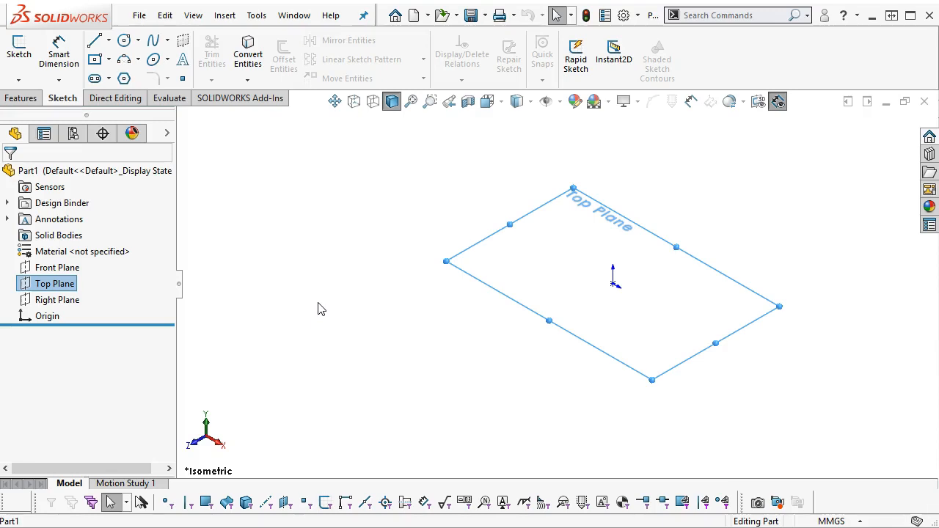
mouse_move(282, 330)
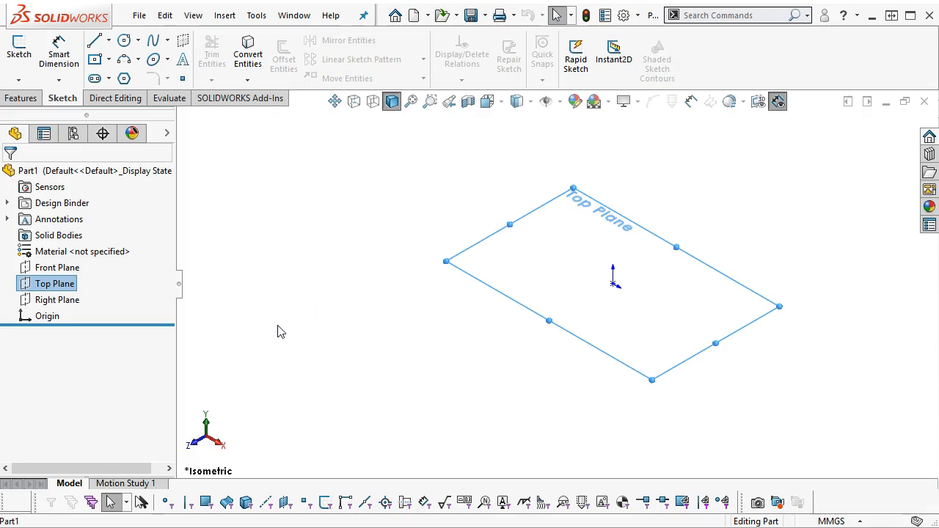
mouse_move(85, 283)
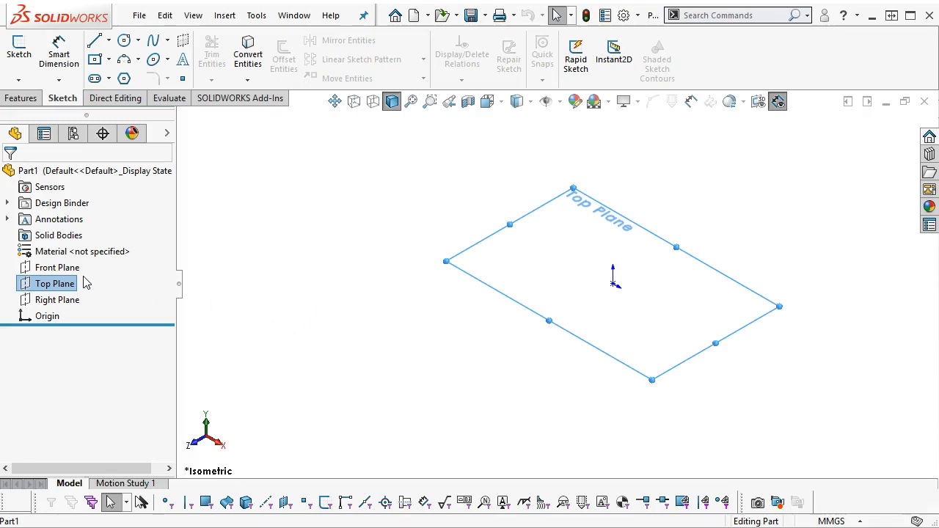
Step: Begin Sketch1 on the top plane and draw a corner rectangle from the origin
click(74, 283)
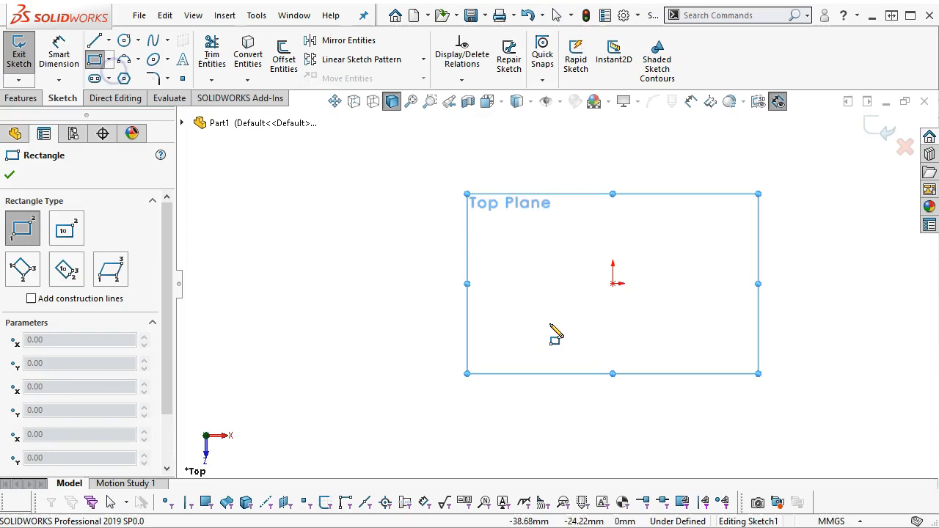
right_click(708, 266)
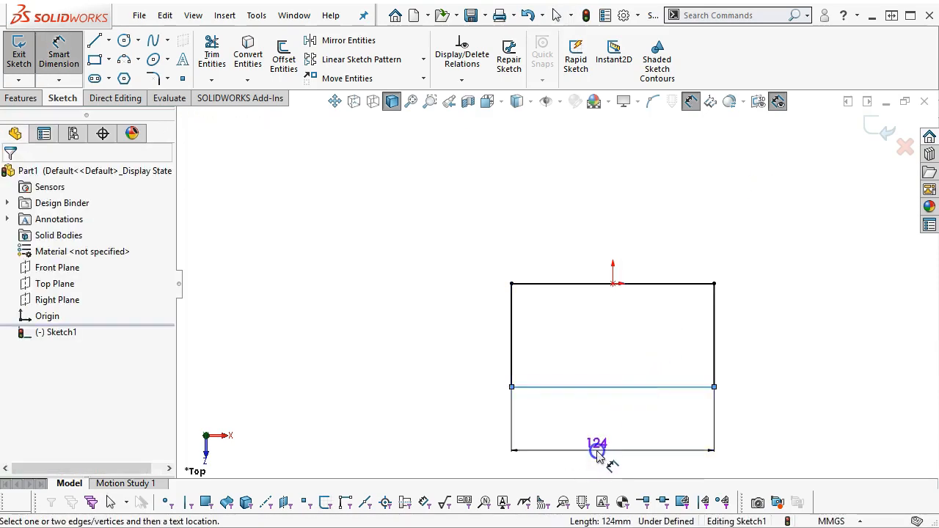
Step: Dimension the rectangle 100 × 40 mm and size the left circle at Ø20 mm
click(596, 446)
text(100)
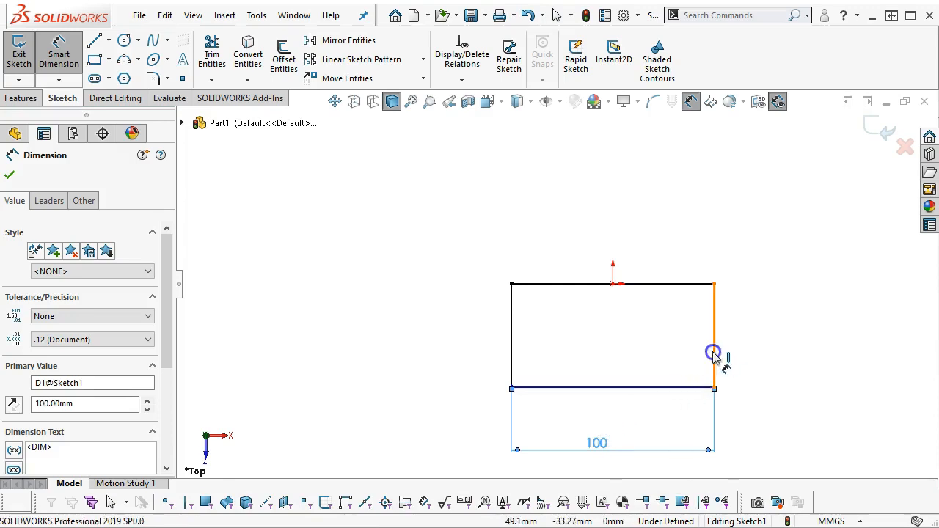
click(715, 354)
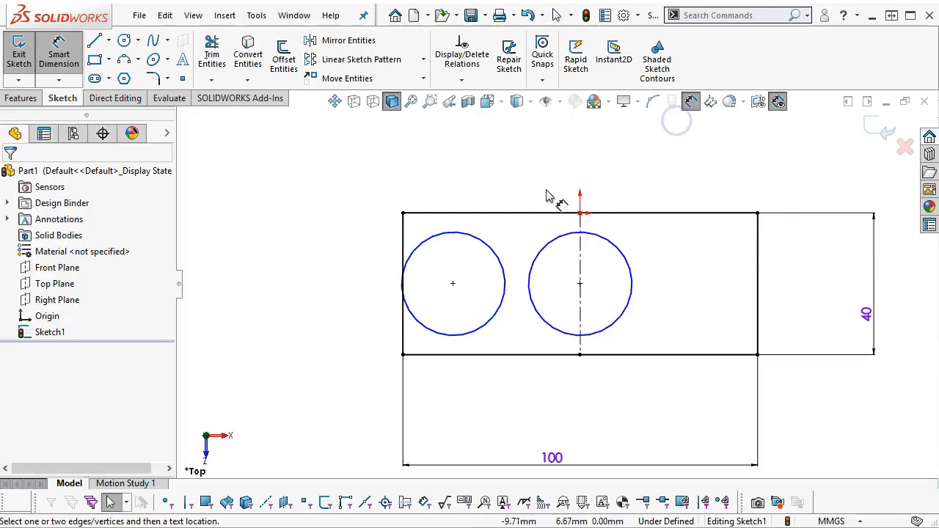
click(452, 283)
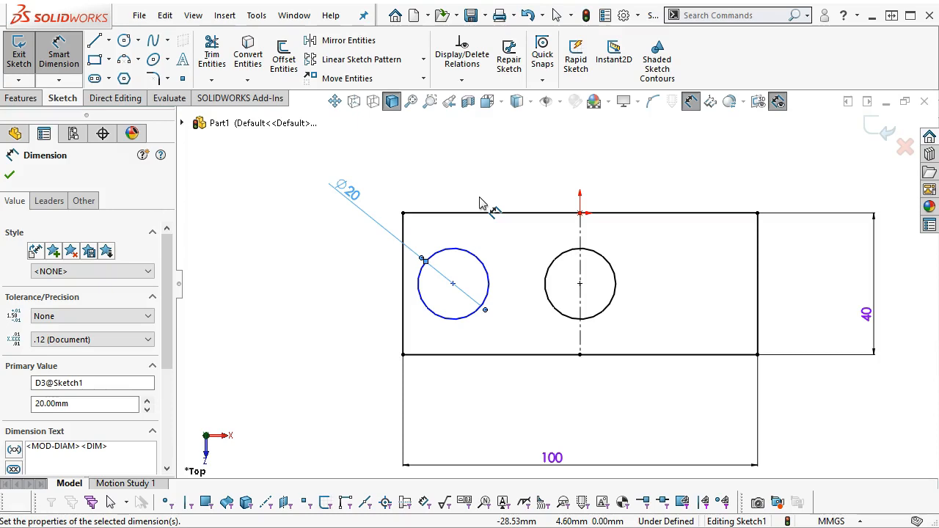
mouse_move(496, 294)
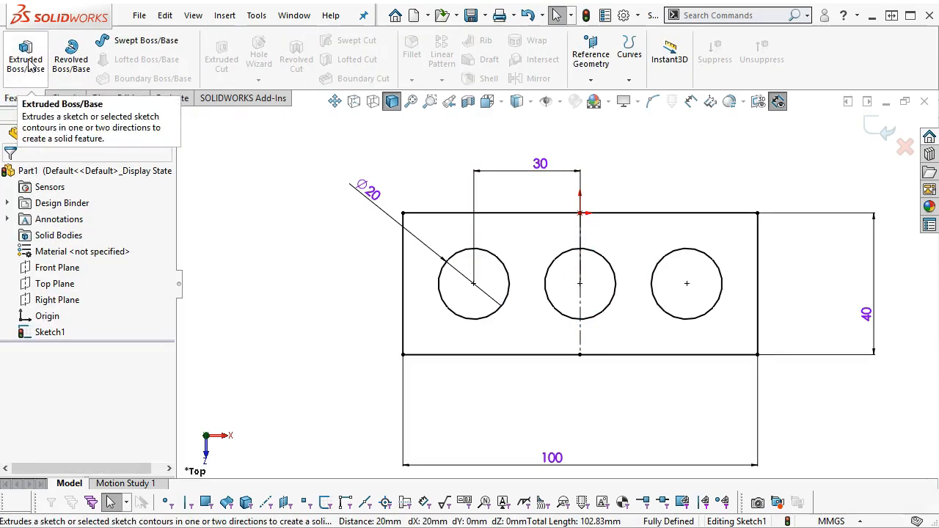
Step: Extrude Sketch1 blind 10 mm into the base plate with three through holes
click(28, 44)
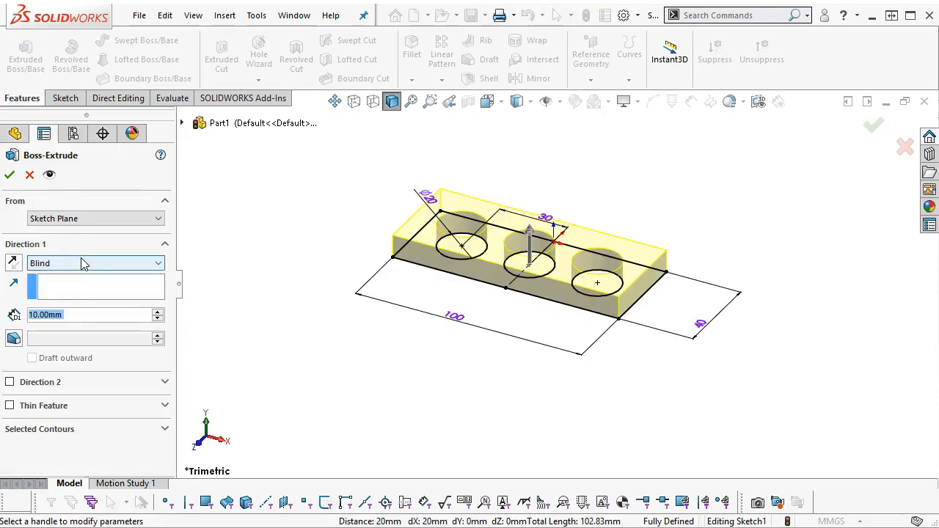
mouse_move(82, 262)
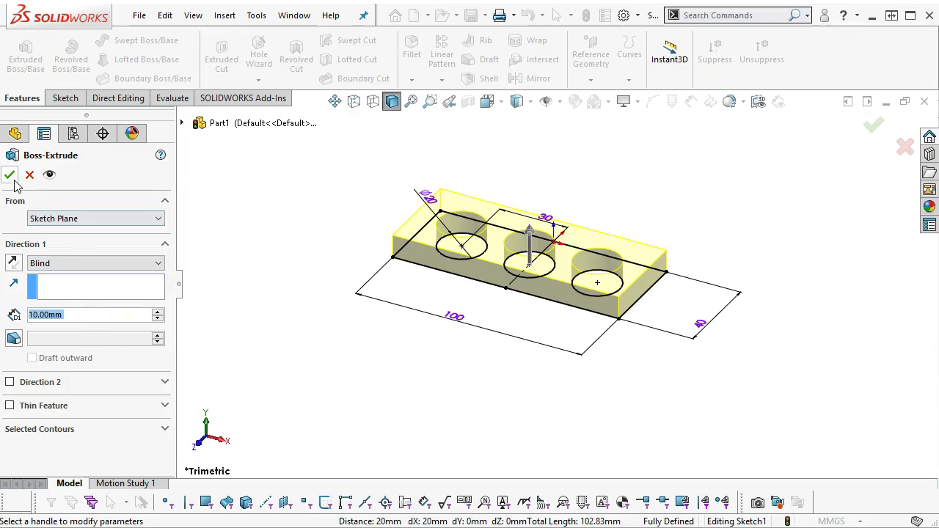
click(10, 174)
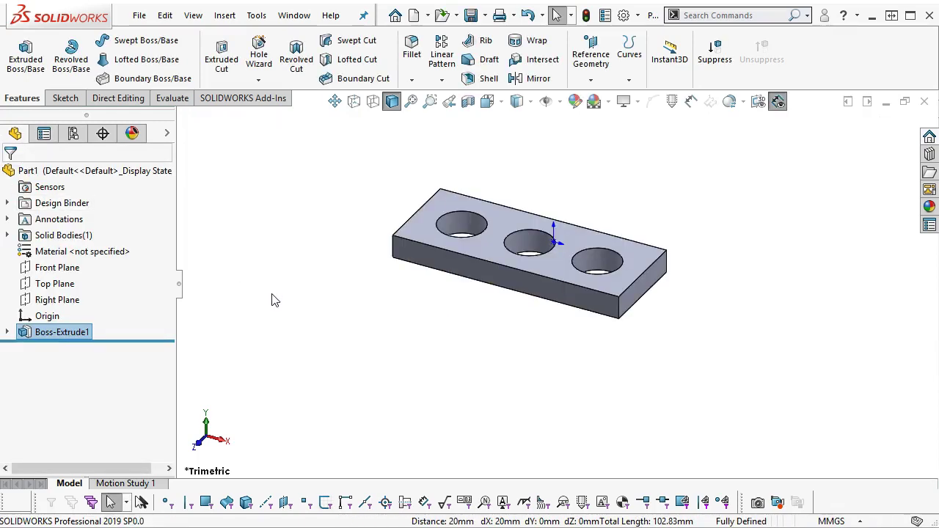
Step: Select the Right Plane and begin Sketch2 on it for the upright
click(53, 284)
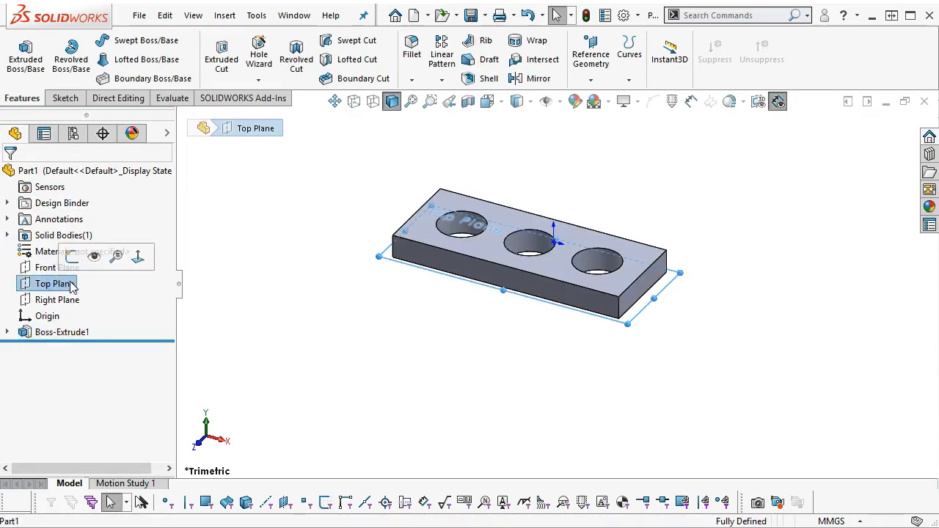
click(57, 300)
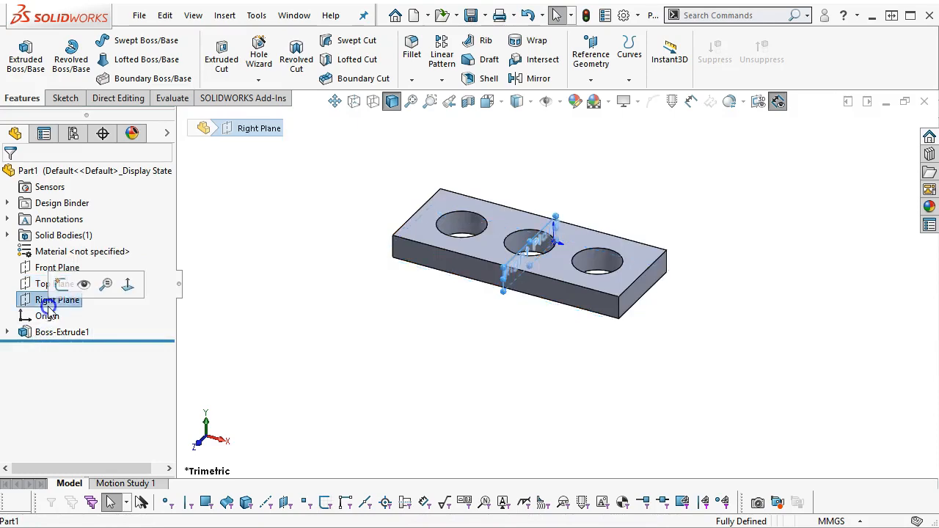
click(57, 300)
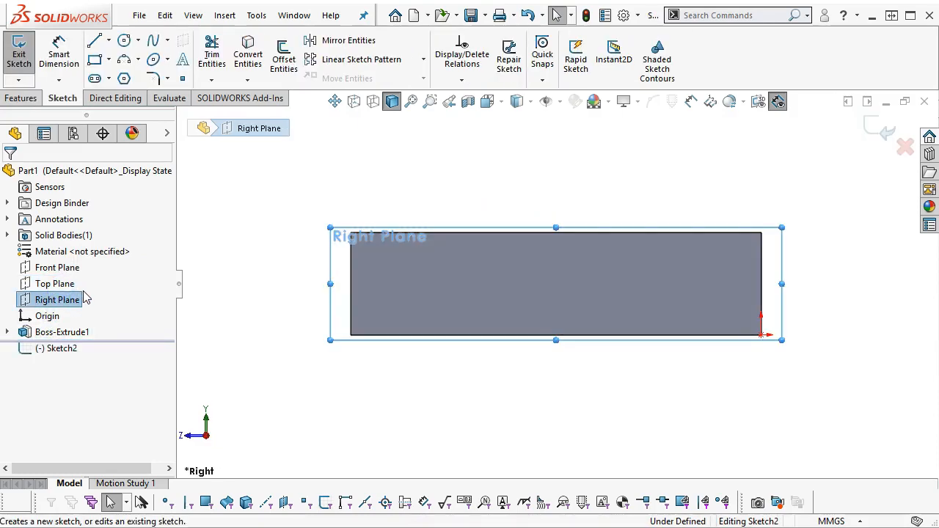
mouse_move(767, 349)
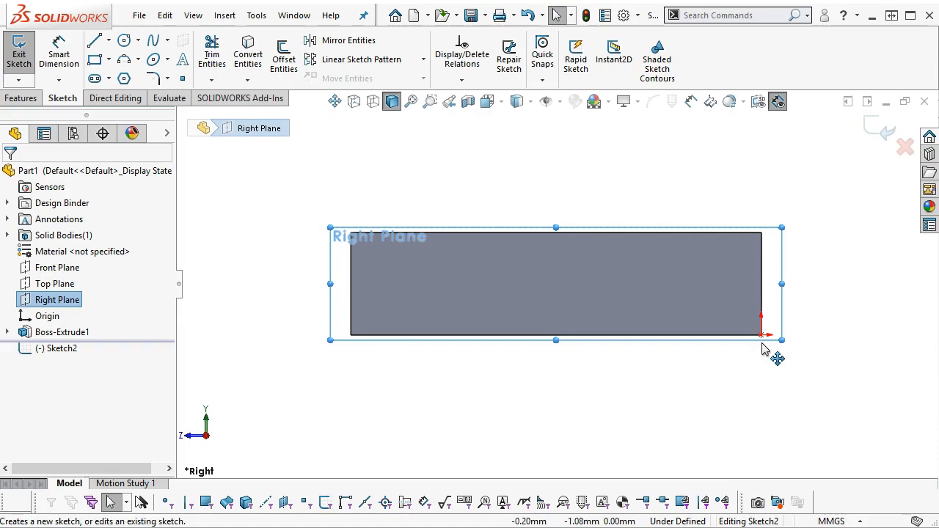
mouse_move(766, 339)
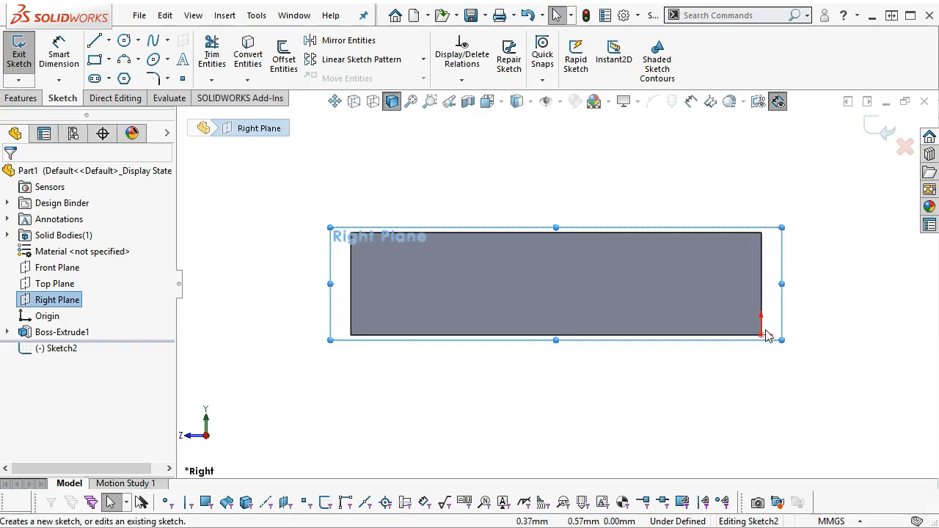
mouse_move(412, 191)
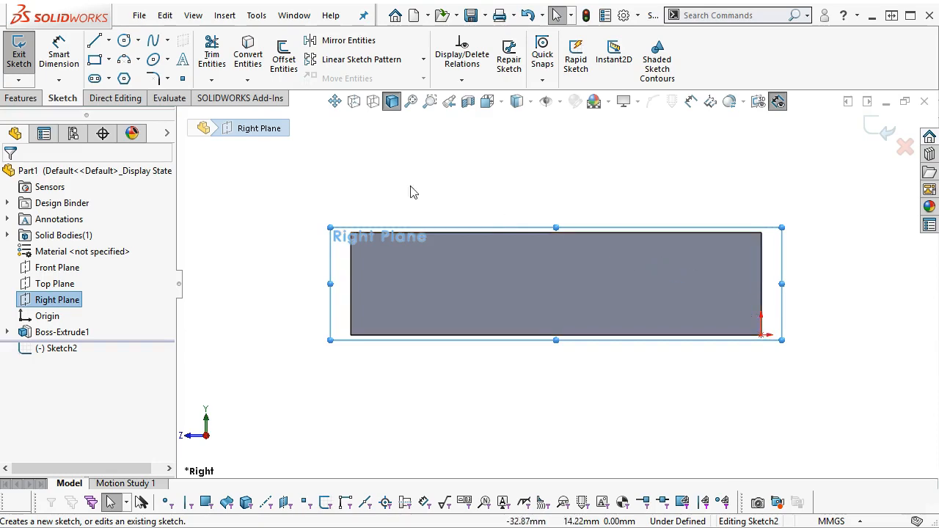
Step: Draw the upright's L profile from the plate corner and dimension its height 40 mm
click(94, 40)
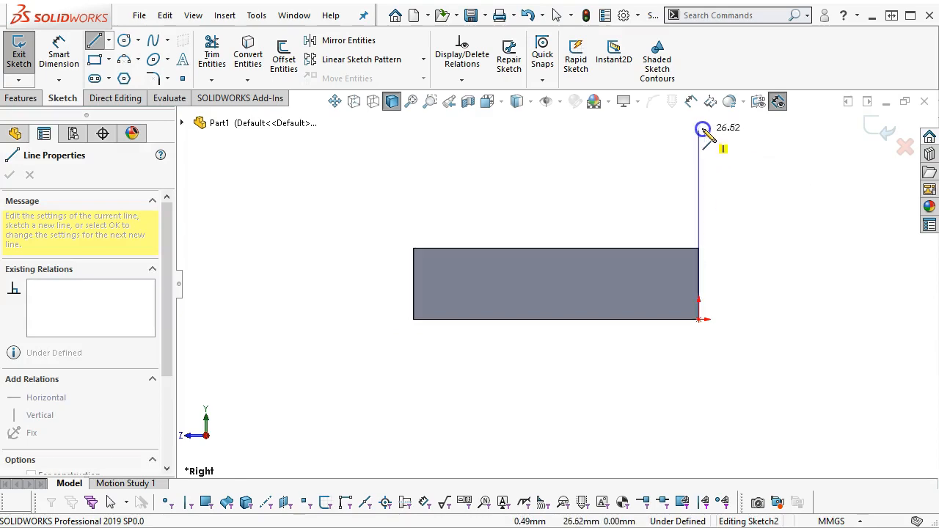
click(697, 129)
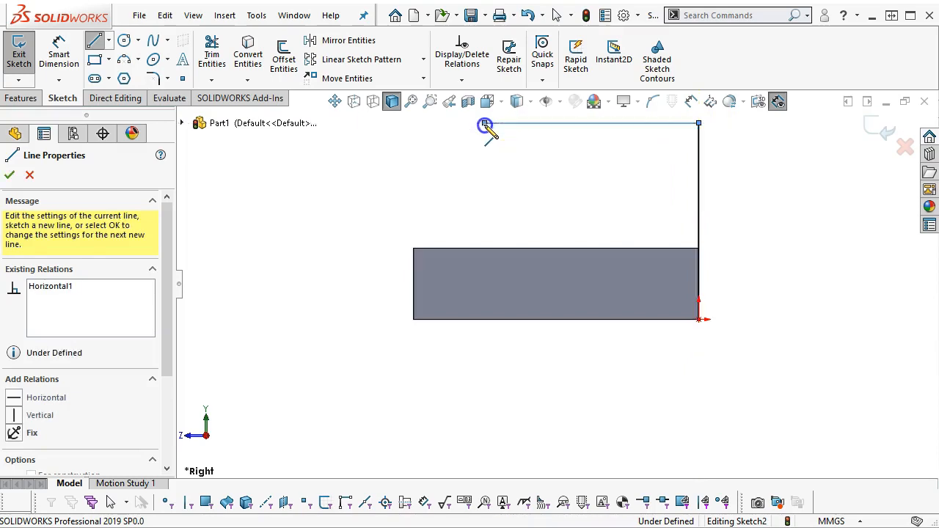
right_click(555, 202)
text(40)
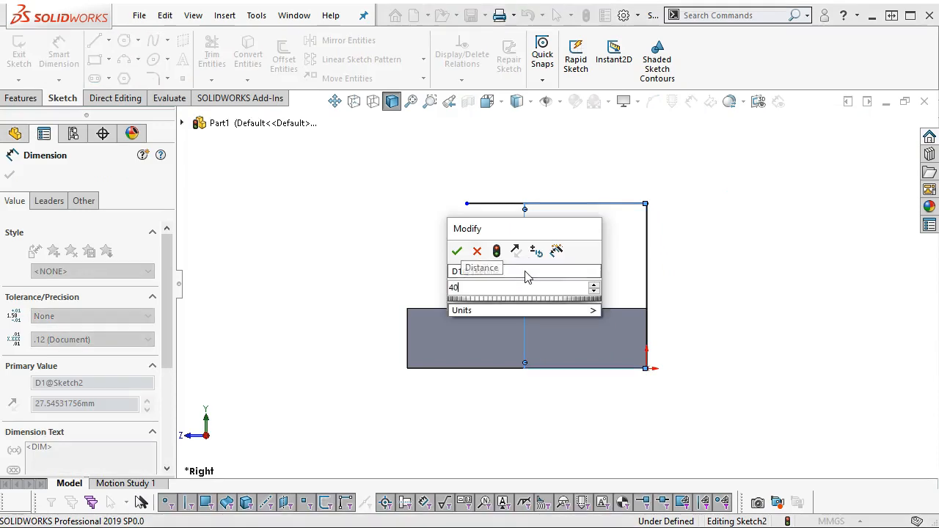
click(456, 251)
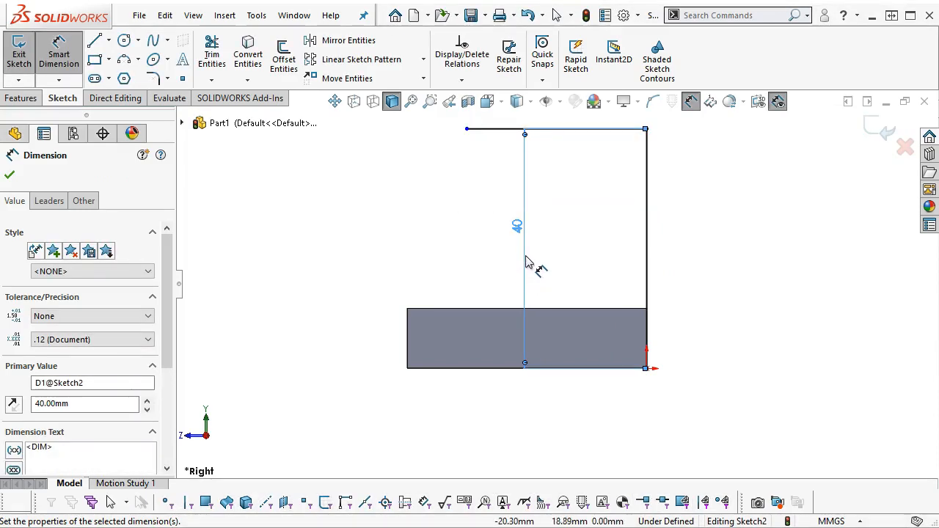
mouse_move(525, 262)
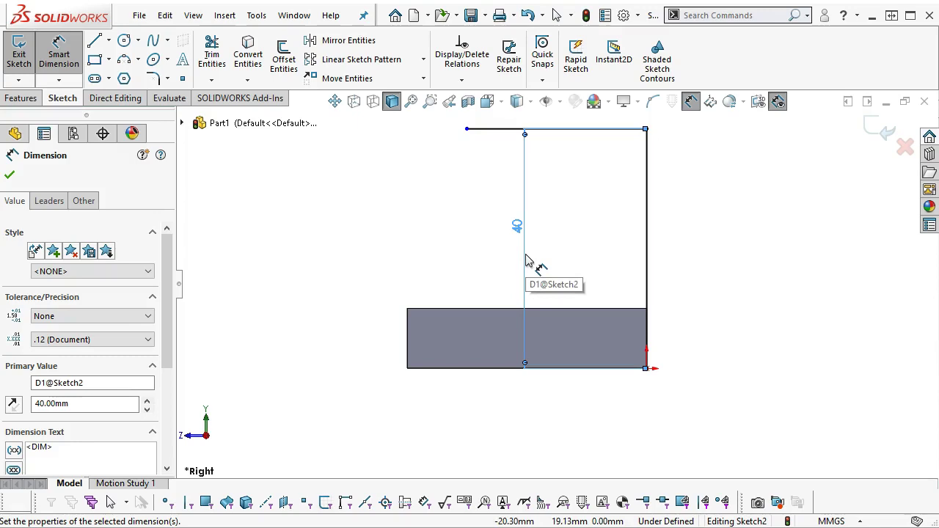
mouse_move(540, 155)
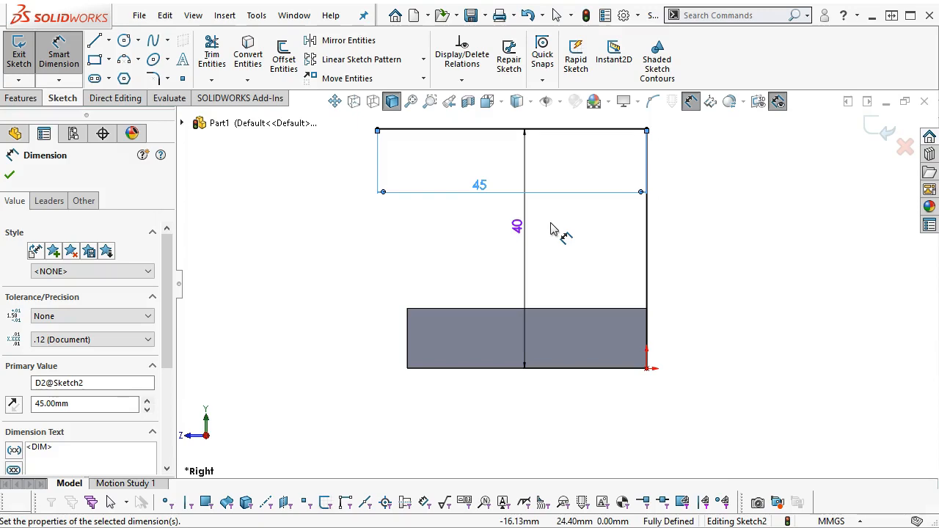
mouse_move(550, 235)
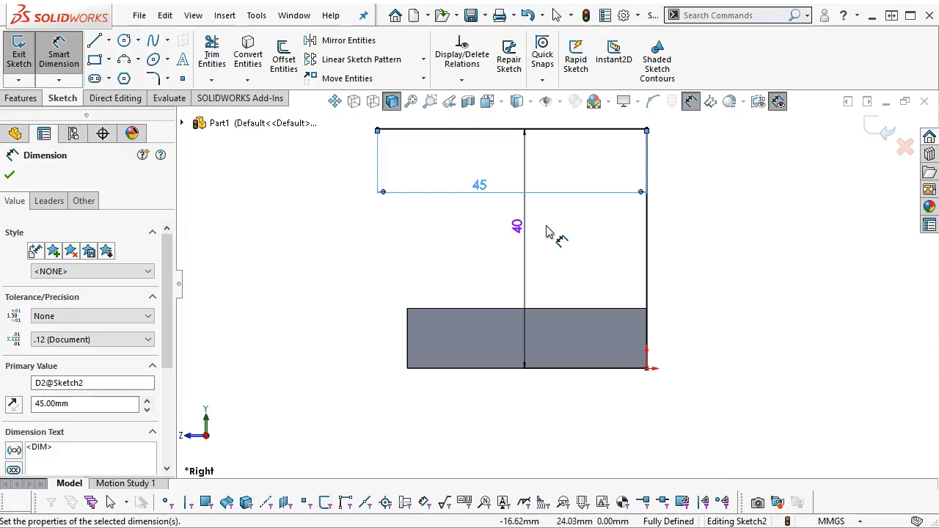
mouse_move(428, 185)
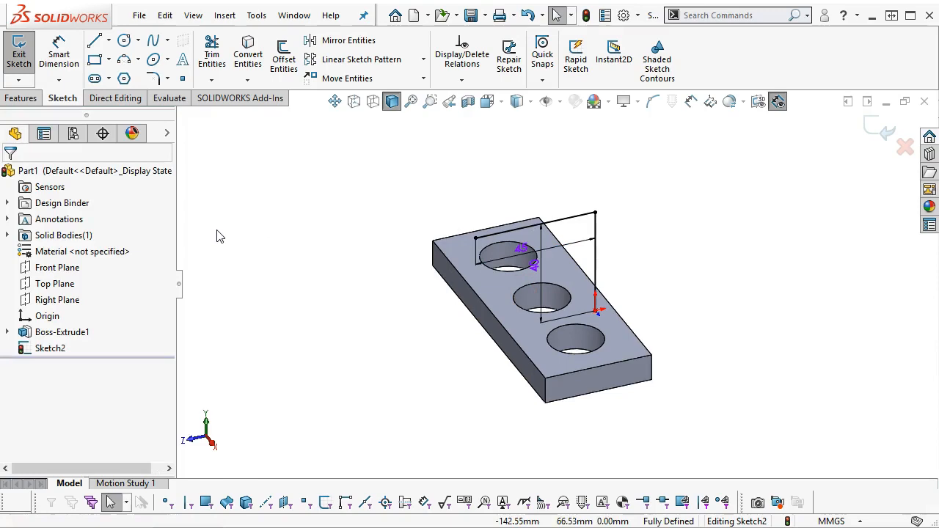
mouse_move(15, 109)
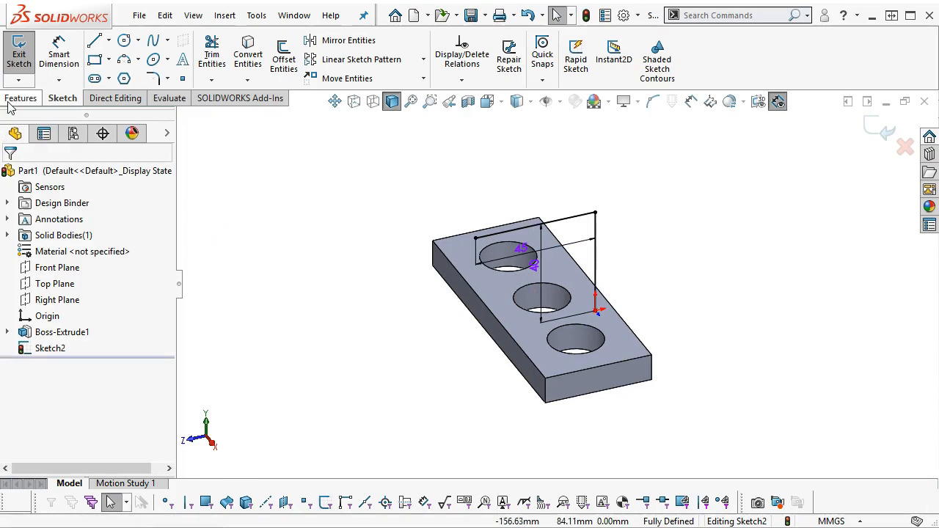
Step: Extrude the L profile 40 mm mid-plane as a 10 mm thin feature, Extrude-Thin1
click(21, 97)
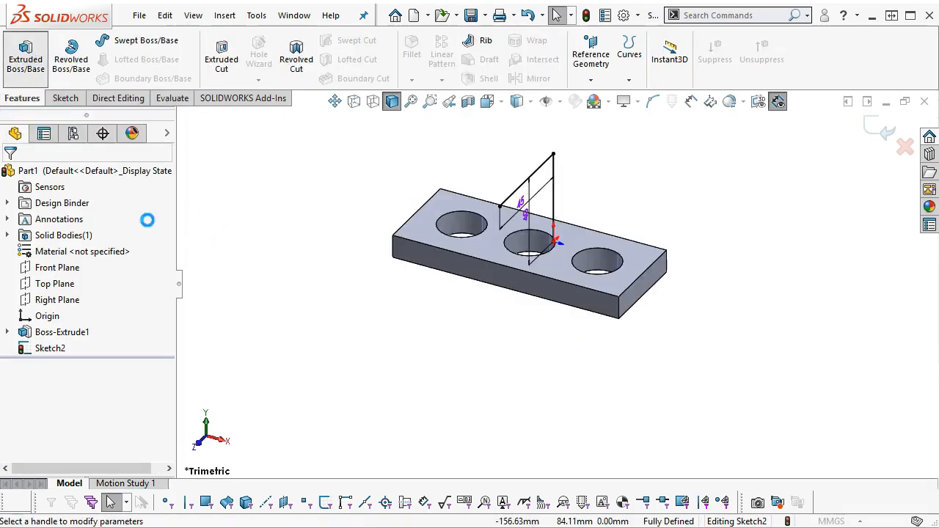
click(22, 50)
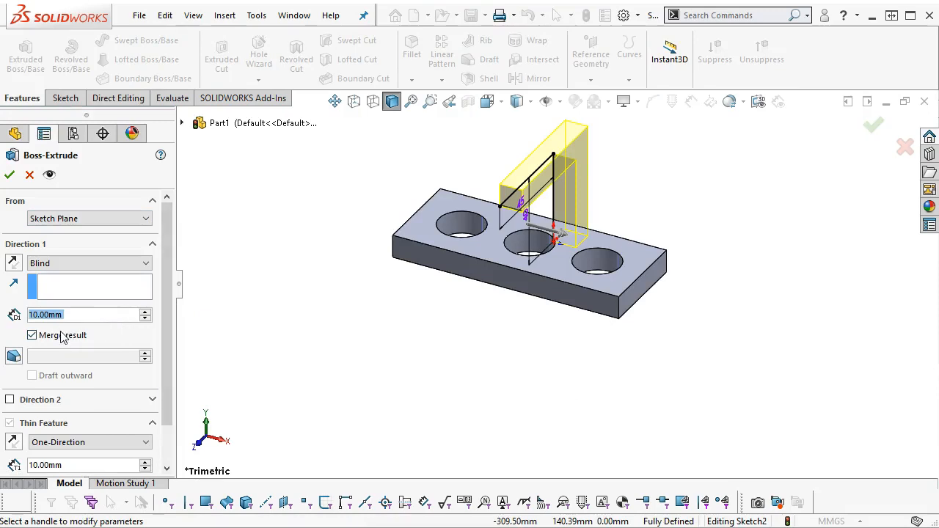
mouse_move(79, 314)
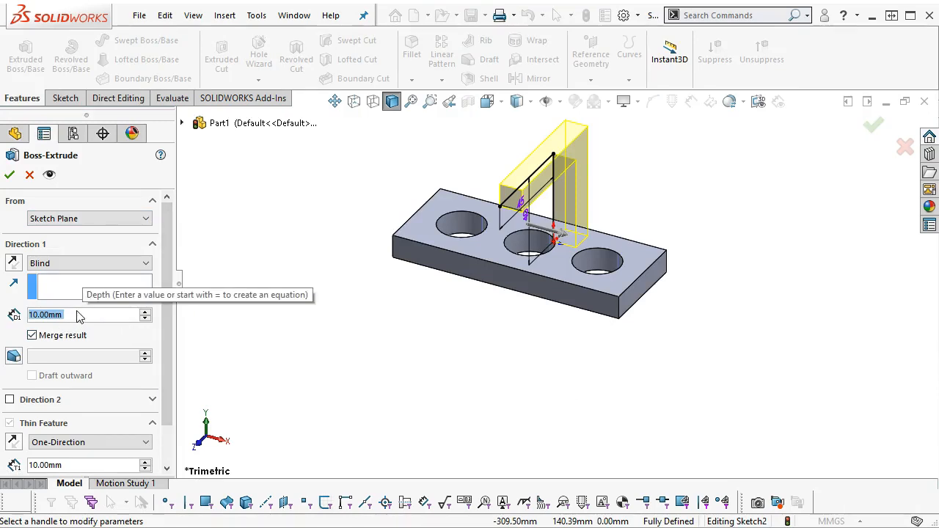
text(4)
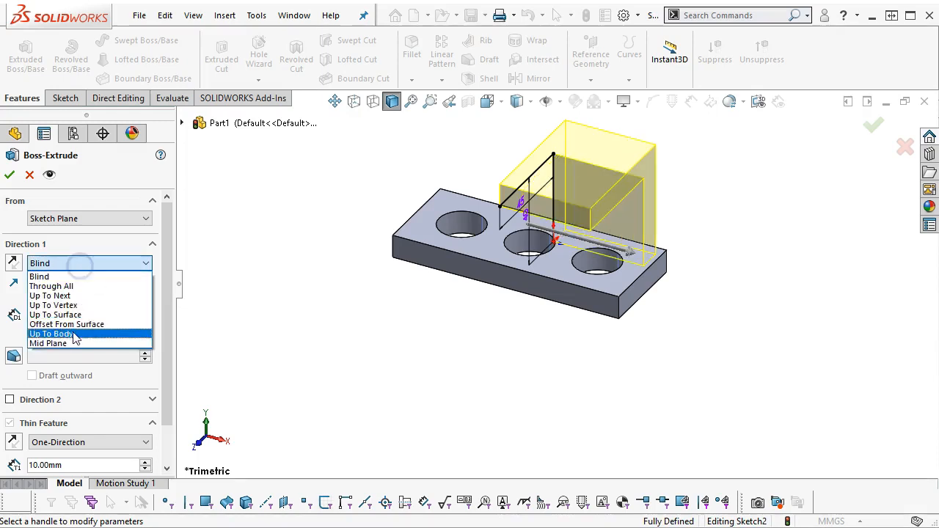
click(47, 344)
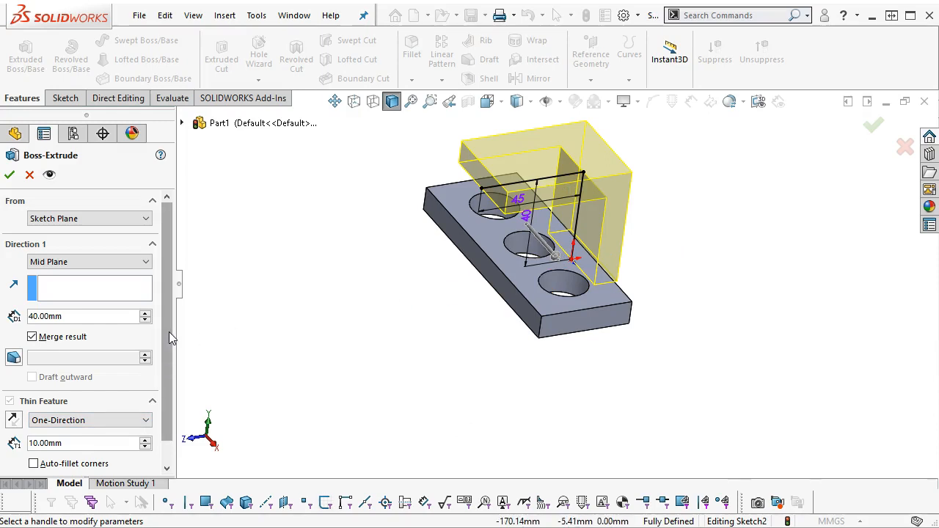
scroll(down, 3)
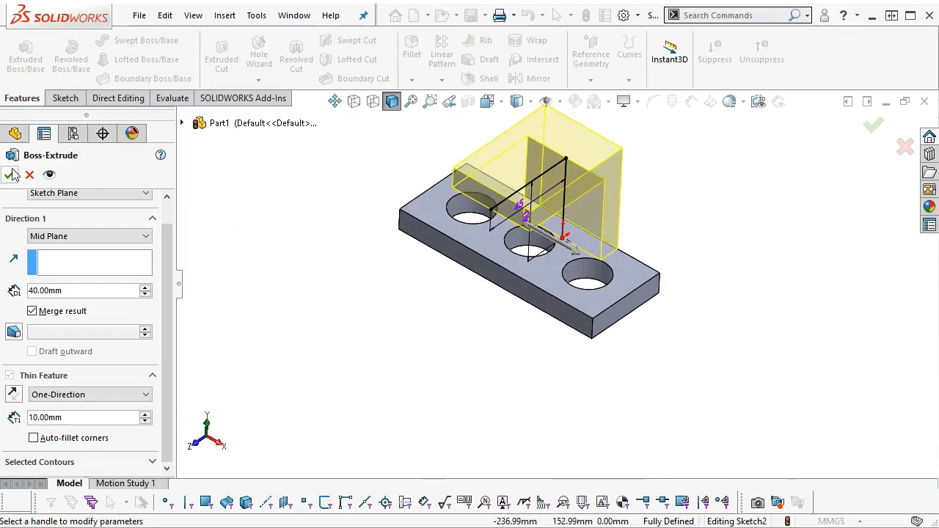
click(10, 175)
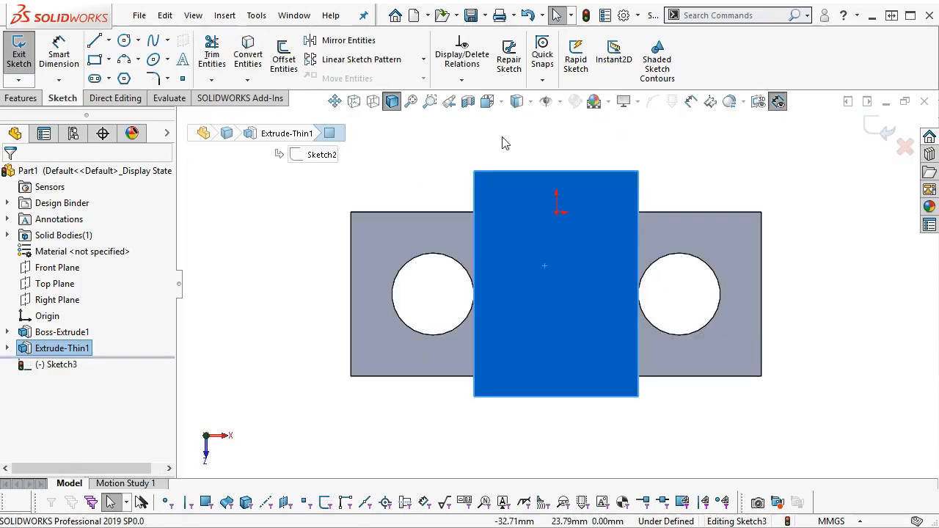
Step: Sketch the hole circle on the upright's top, centred vertically over the origin
click(120, 40)
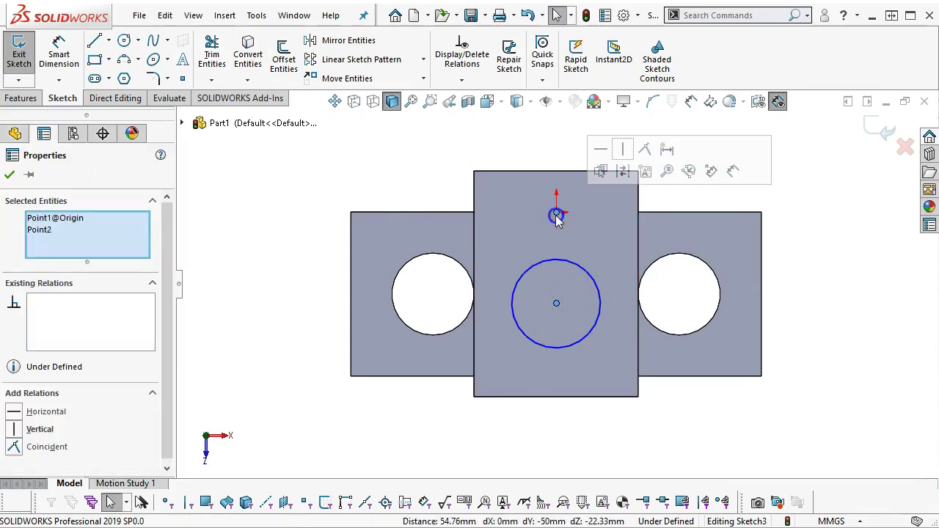
click(622, 148)
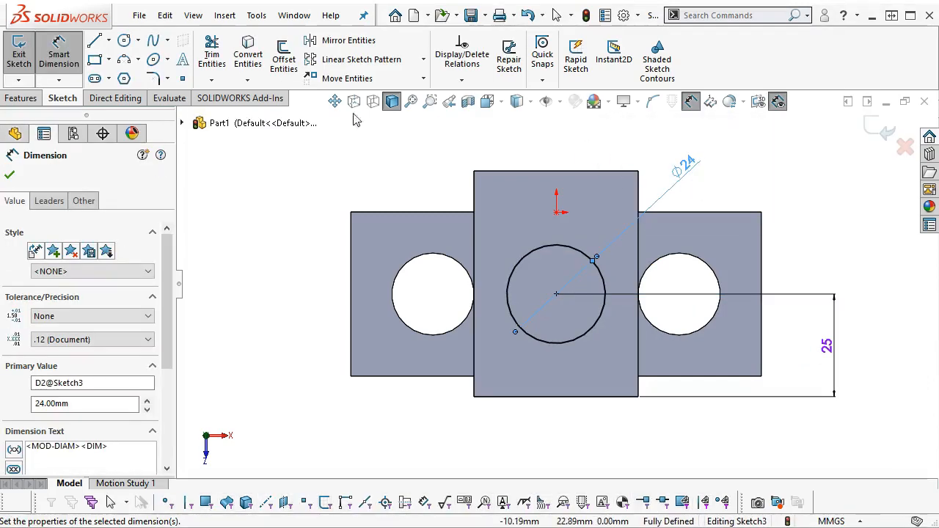
click(21, 97)
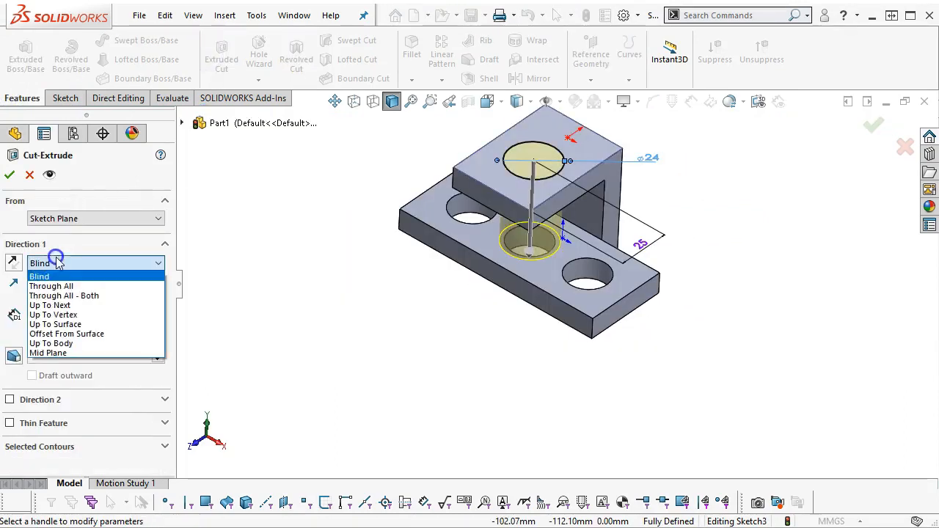
Step: Cut the Ø24 hole Up To Next through the upright's top as Cut-Extrude1
click(50, 305)
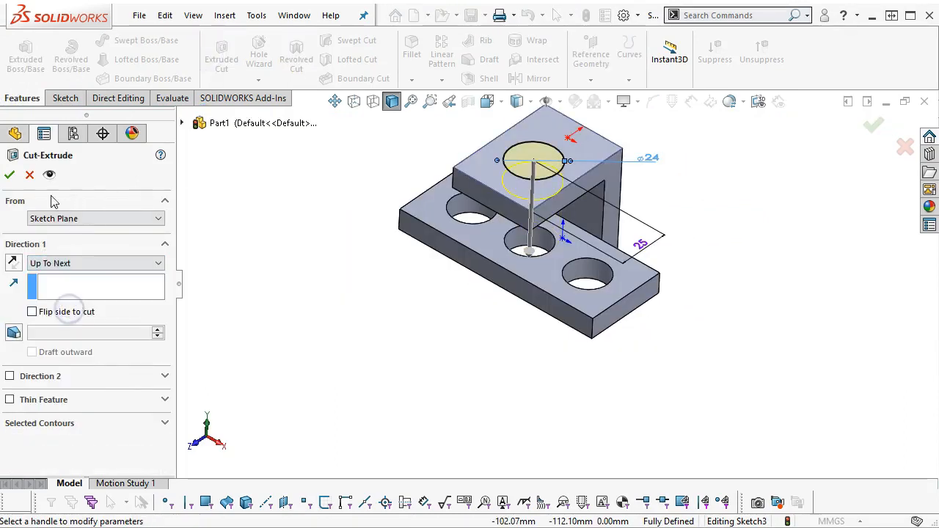
click(9, 175)
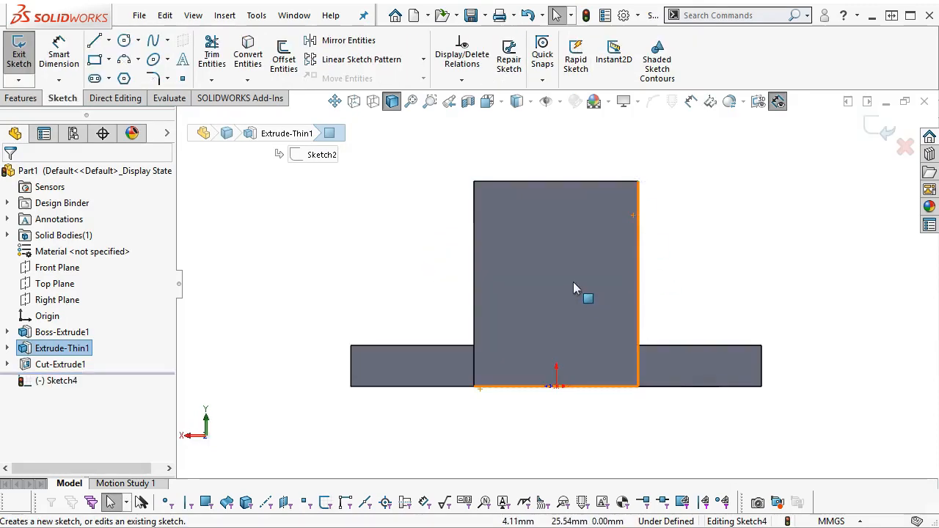
Step: Draw the cross-hole circle on the upright's front face, centre aligned vertically with the origin, and dimension its diameter
click(124, 40)
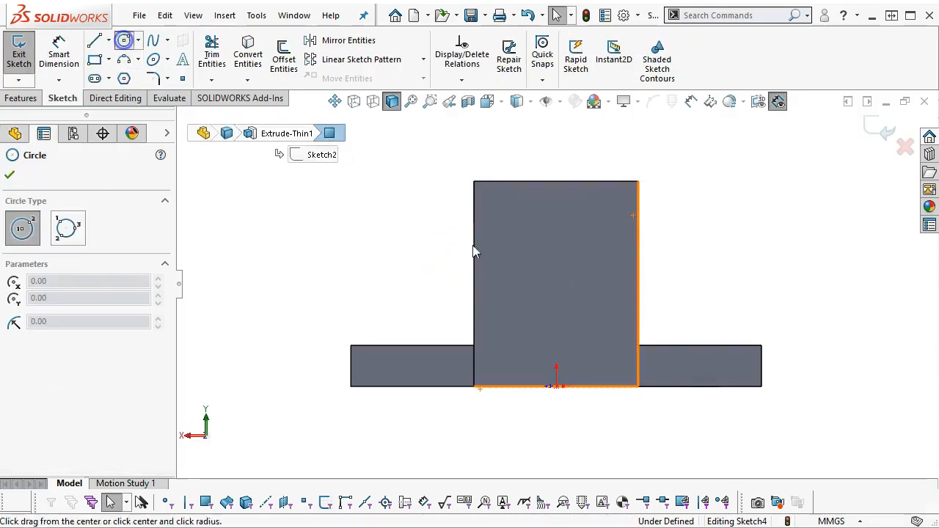
drag(556, 251, 584, 282)
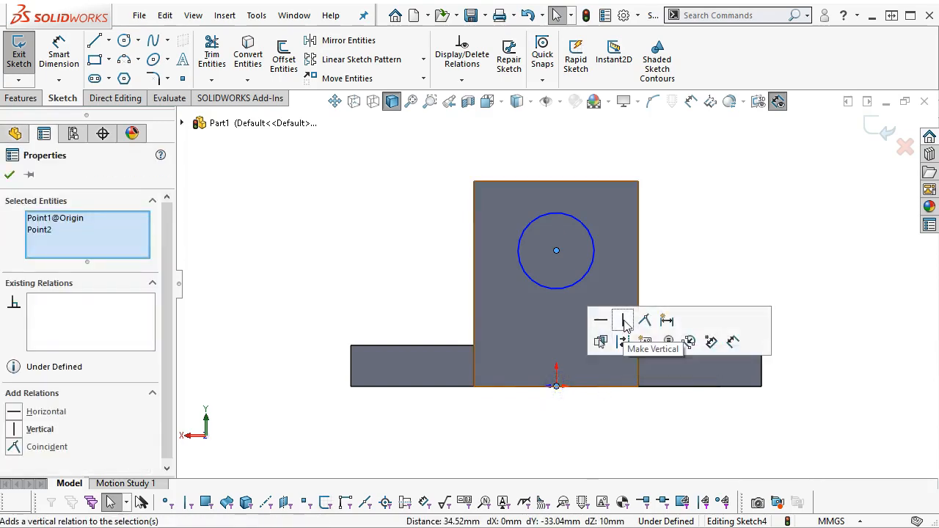
click(692, 257)
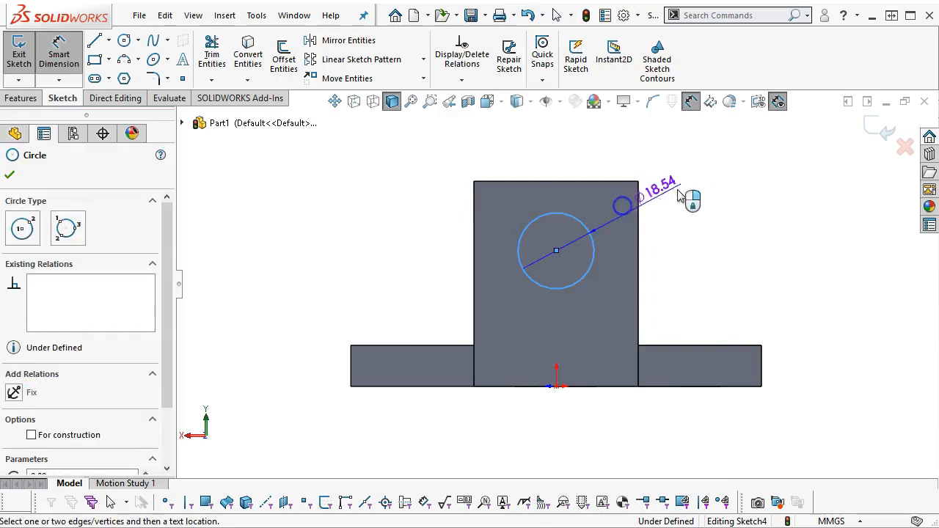
click(653, 188)
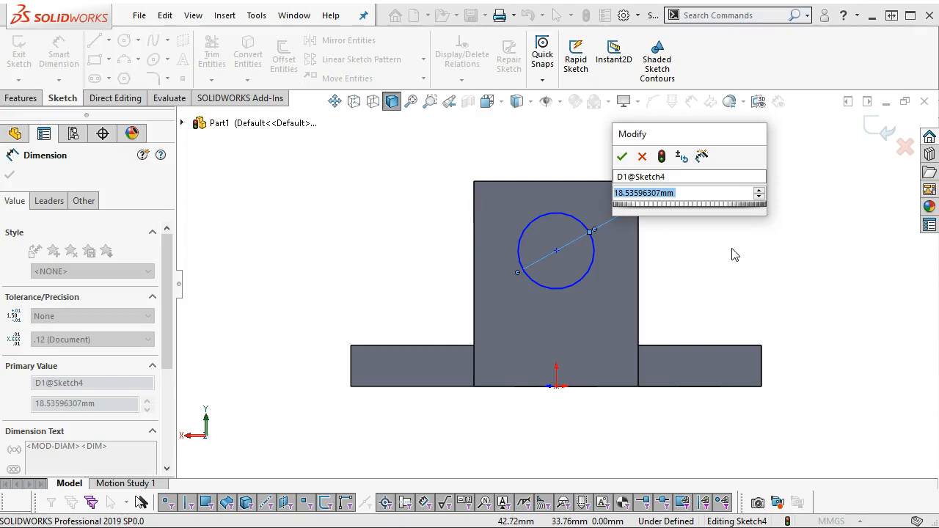
Step: Check Figure P3-9 in Kindle and set the front circle's diameter to 24 mm
click(623, 155)
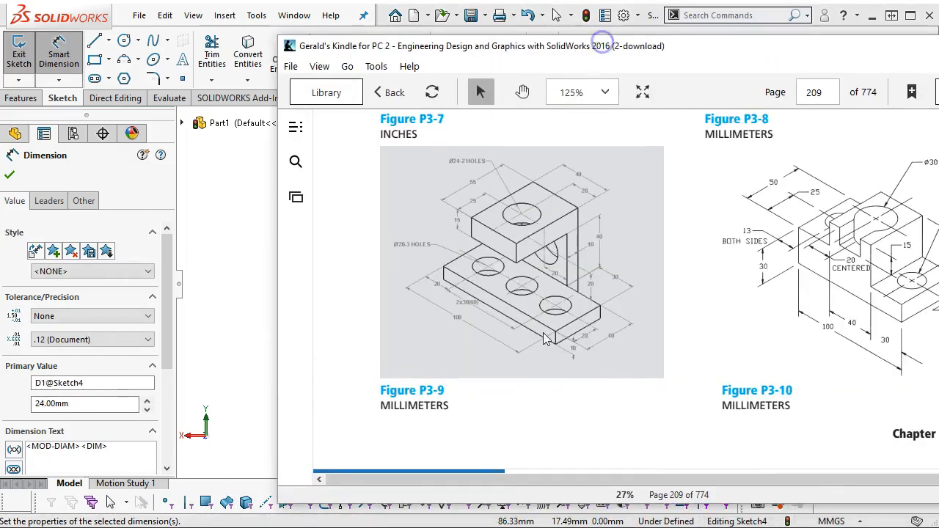
mouse_move(572, 300)
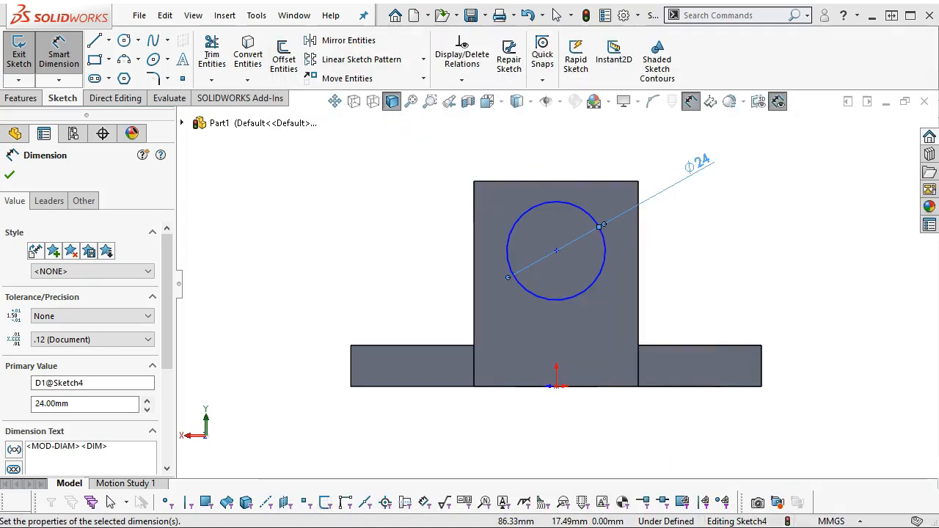
mouse_move(699, 343)
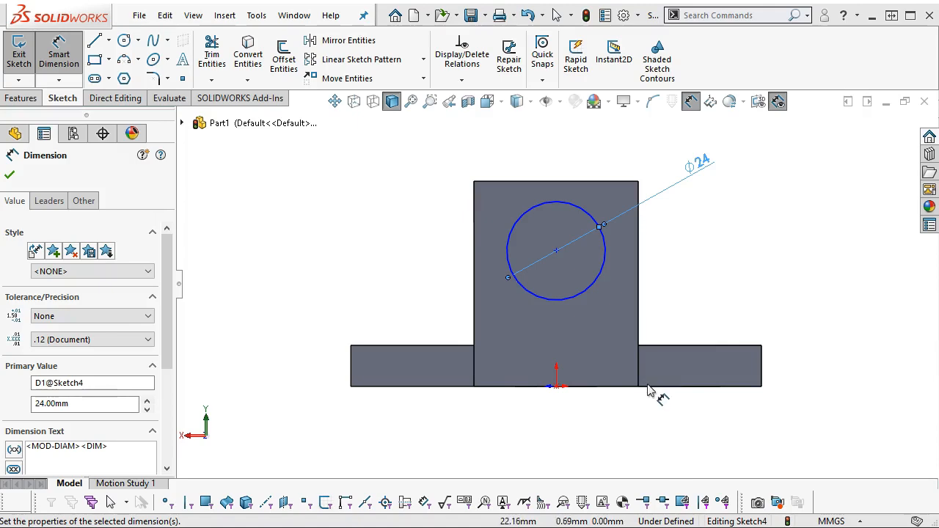
mouse_move(565, 317)
text(20)
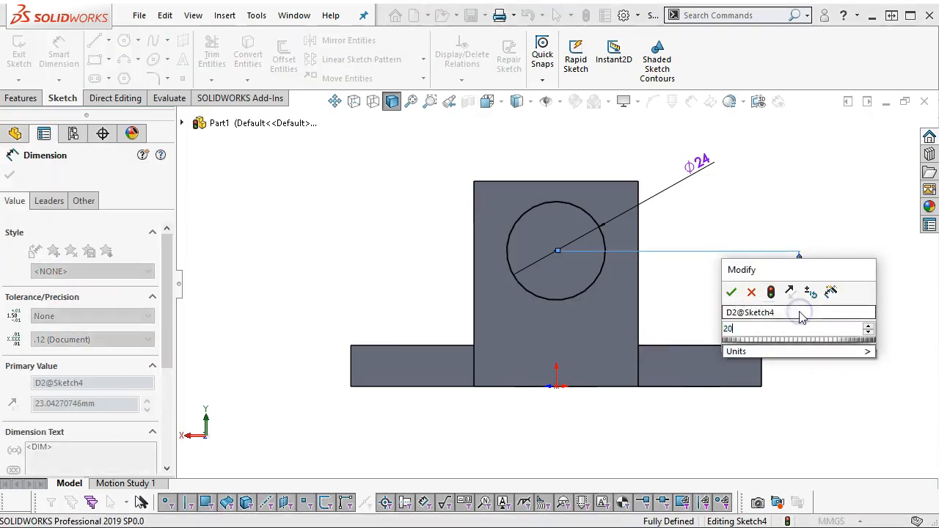
Step: Confirm the cross-hole centre at 20 mm above the base edge, fully defining Sketch4
click(731, 293)
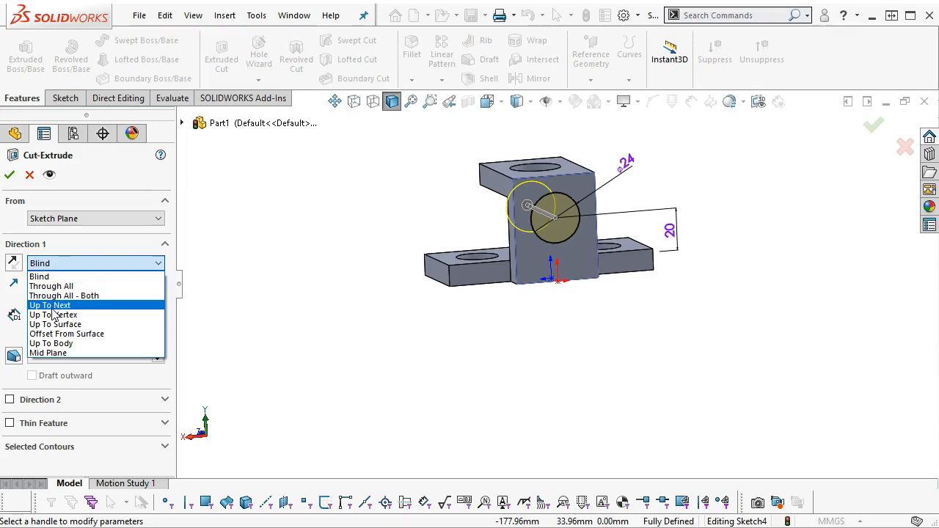
Step: Create Cut-Extrude2: the Ø24 mm cross hole cut Up To Next through the upright's front wall
click(50, 304)
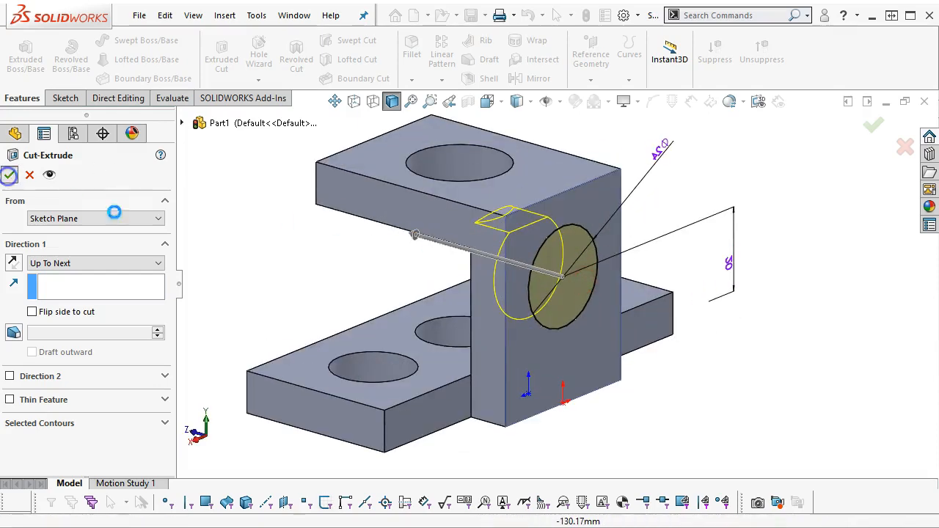
click(10, 175)
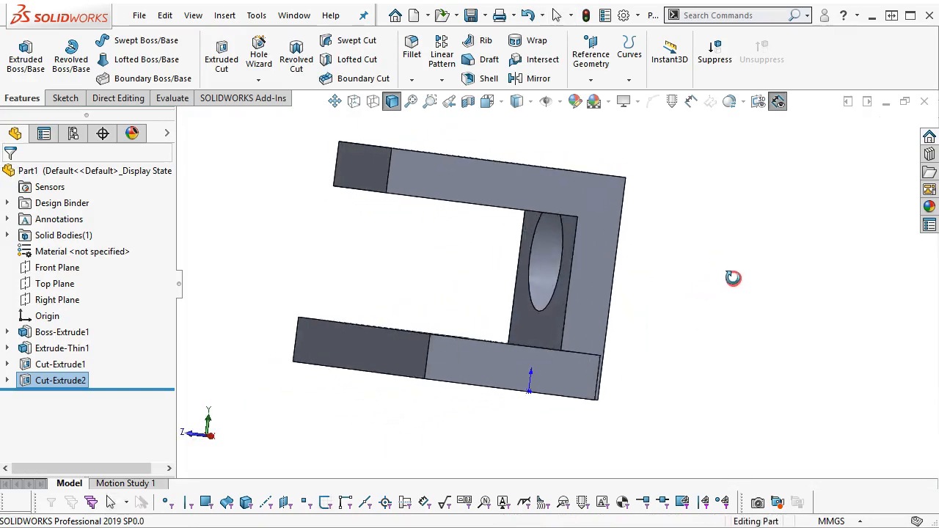
Step: Reopen Cut-Extrude2's sketch, add the 20 mm hole-centre height dimension, and exit the sketch
drag(734, 278, 285, 311)
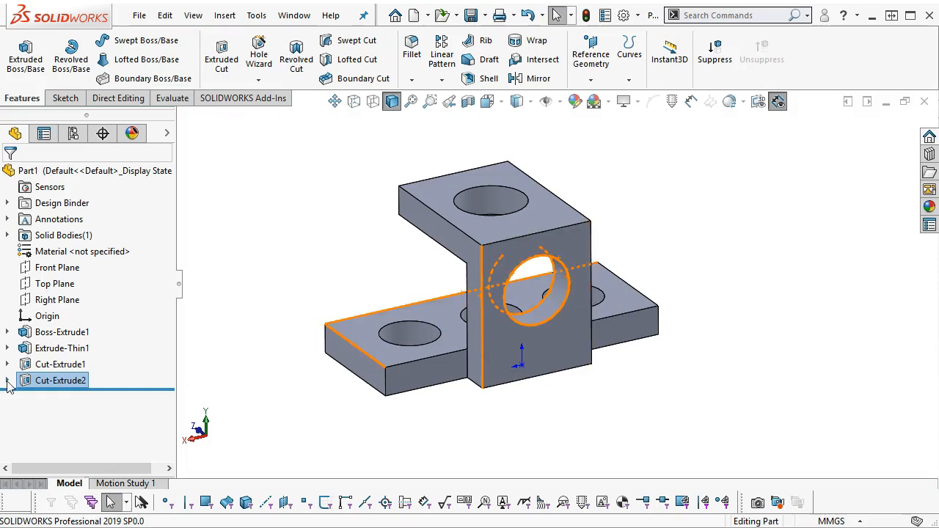
right_click(62, 390)
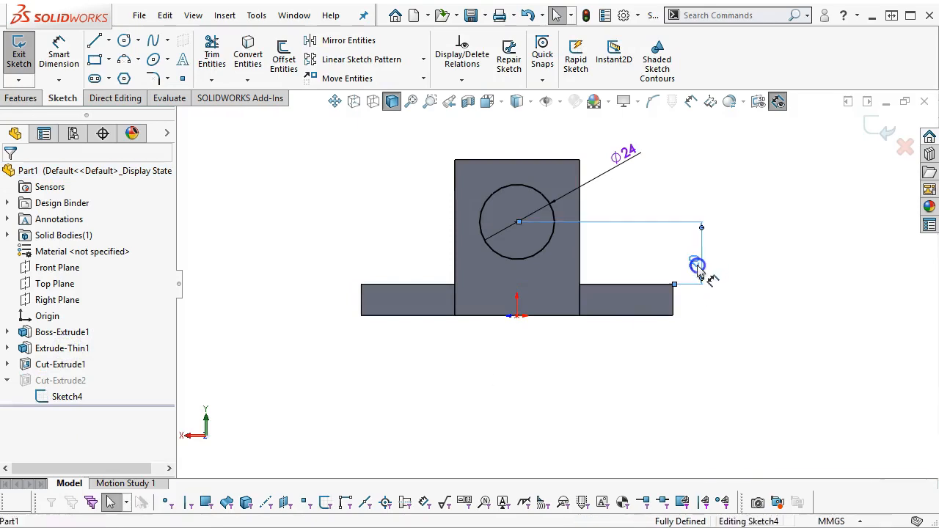
click(670, 317)
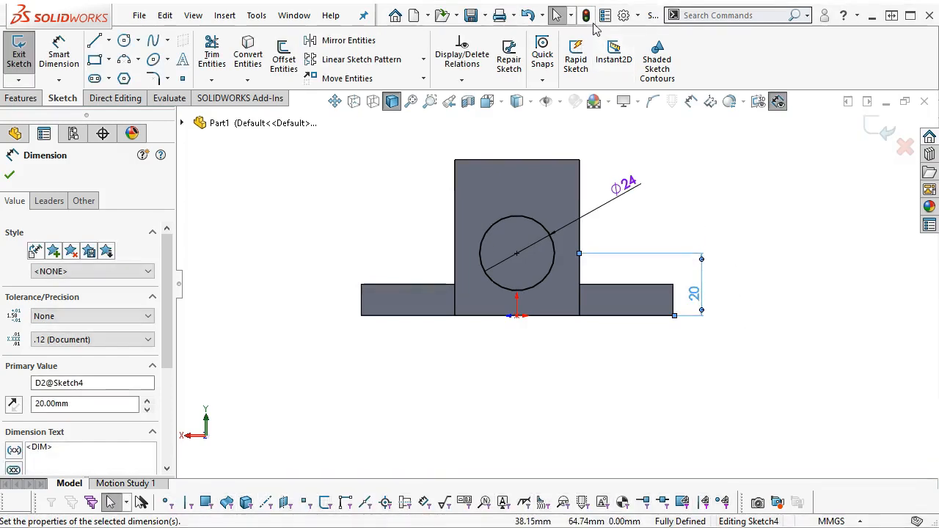
click(17, 56)
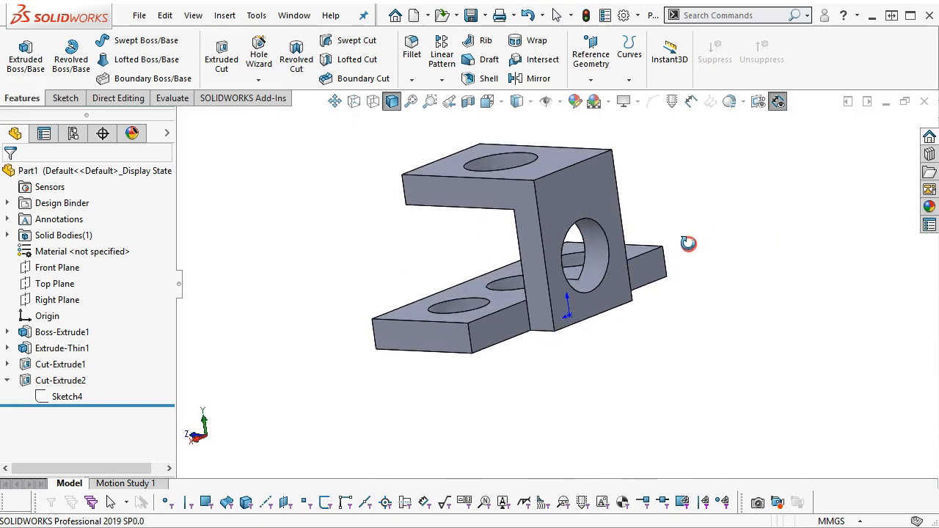
Step: Apply a red colour appearance to the cross hole's inner cylindrical face
click(62, 380)
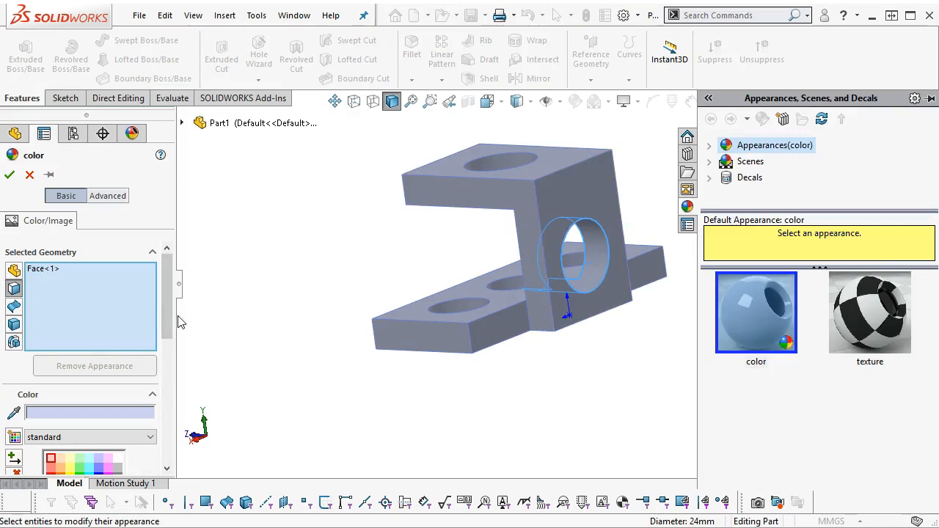
click(52, 320)
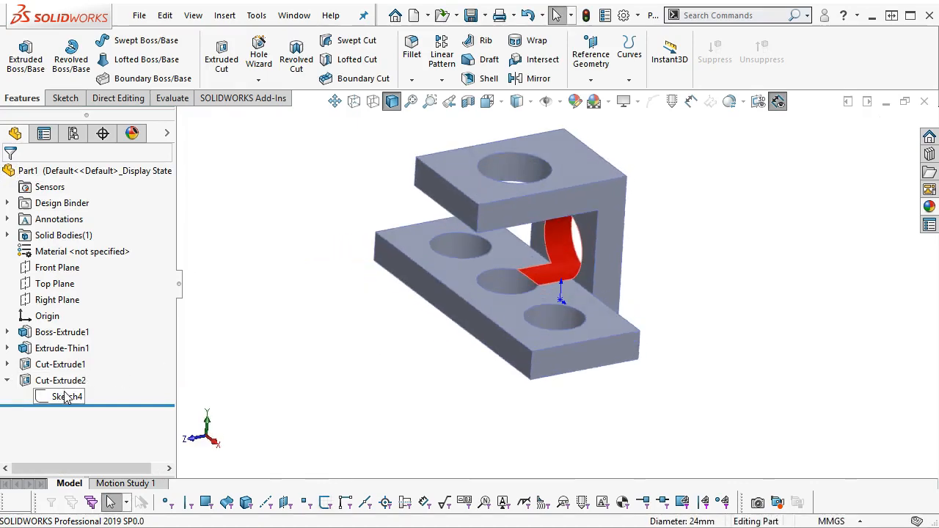
click(64, 397)
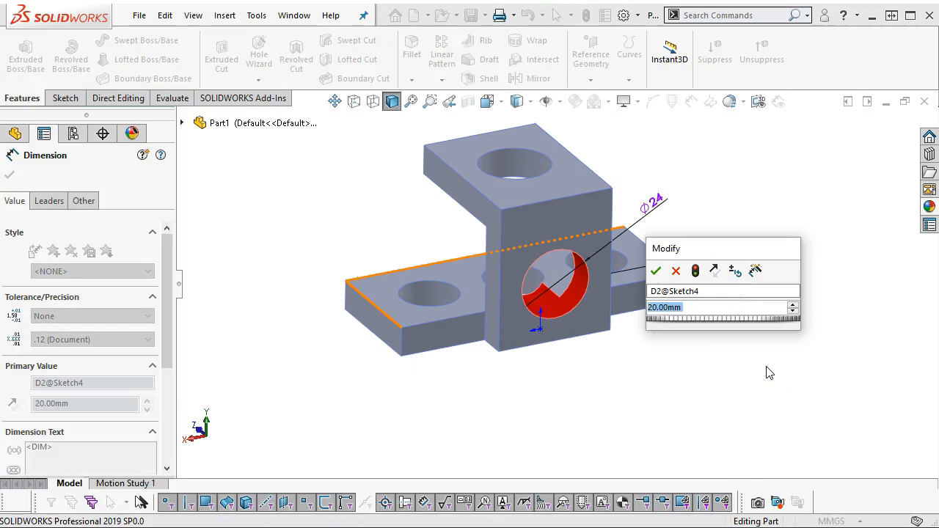
click(655, 270)
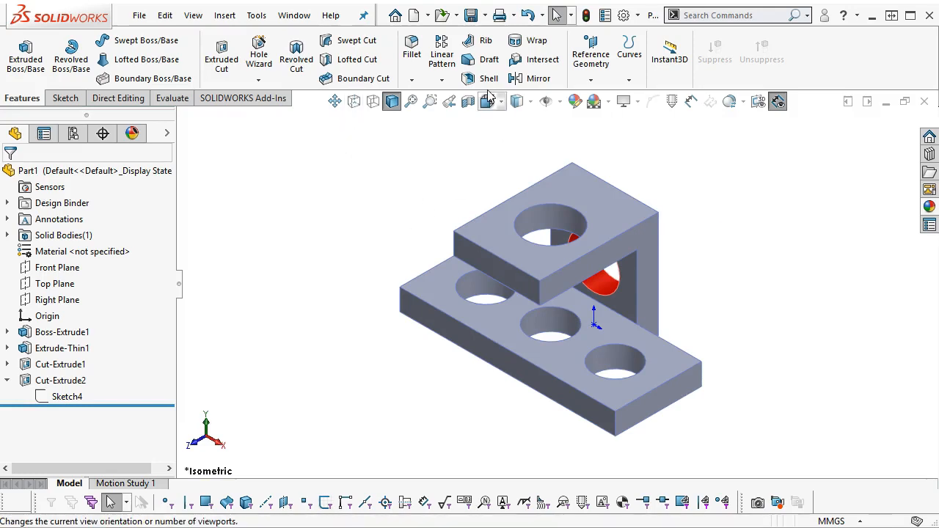
Step: Save the part as P3-9 in the Ch3-1 assignments folder via Save As
click(470, 14)
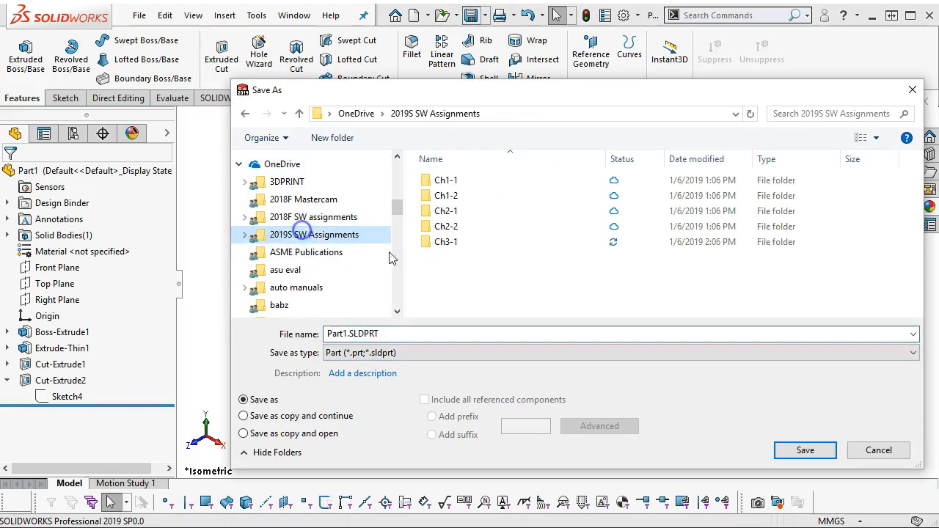
double_click(446, 241)
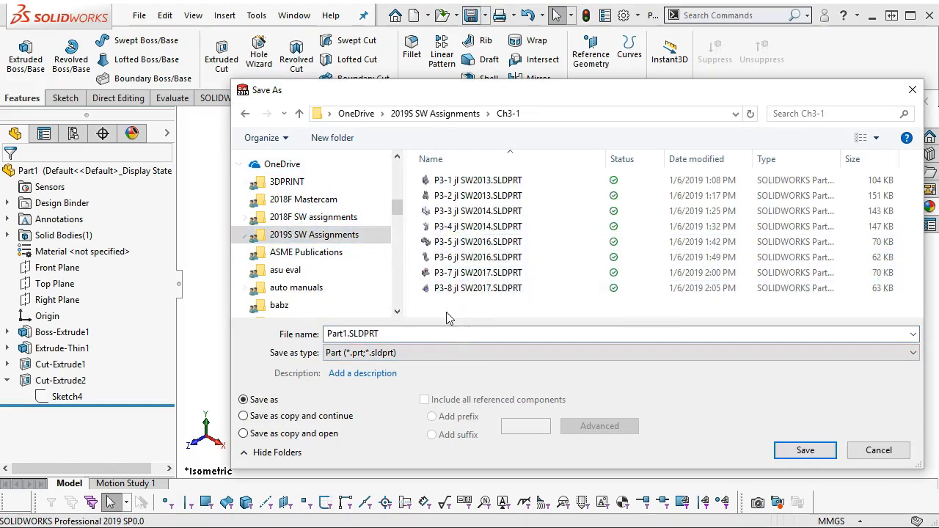
click(478, 288)
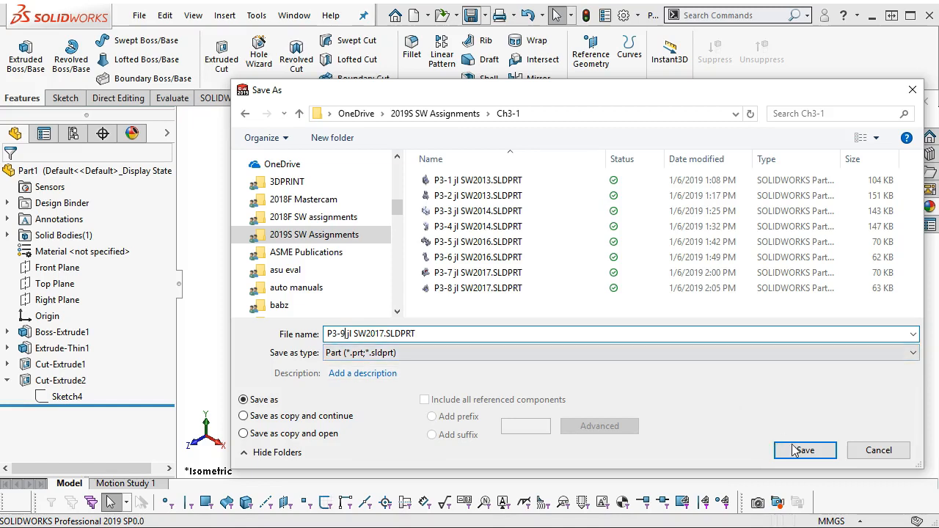
click(805, 449)
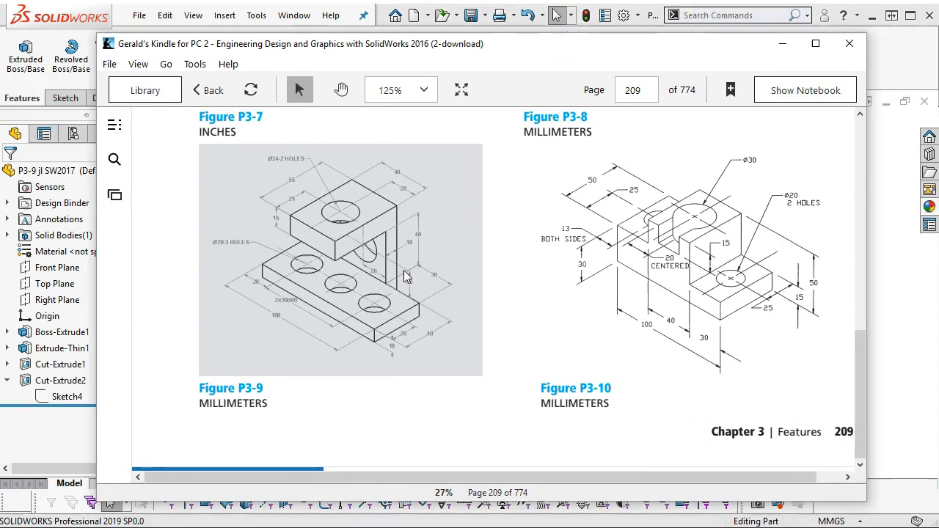
mouse_move(387, 291)
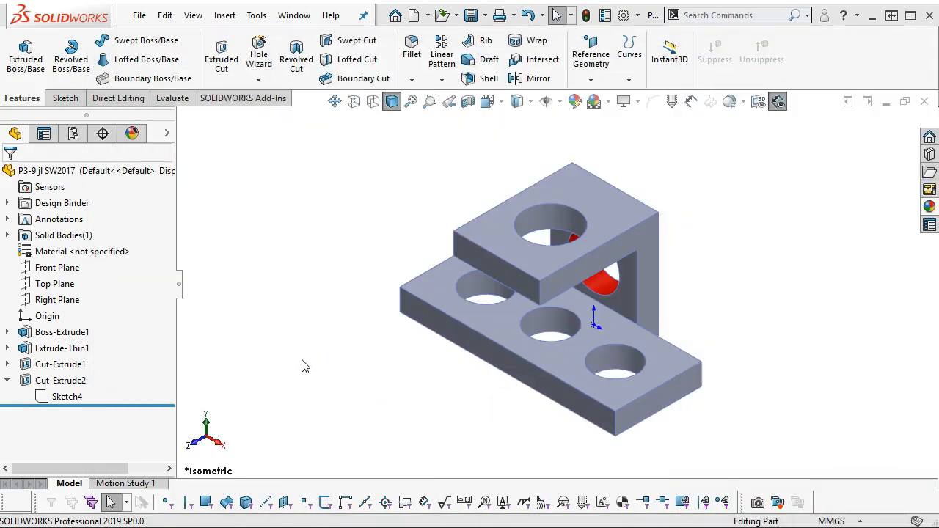
click(67, 396)
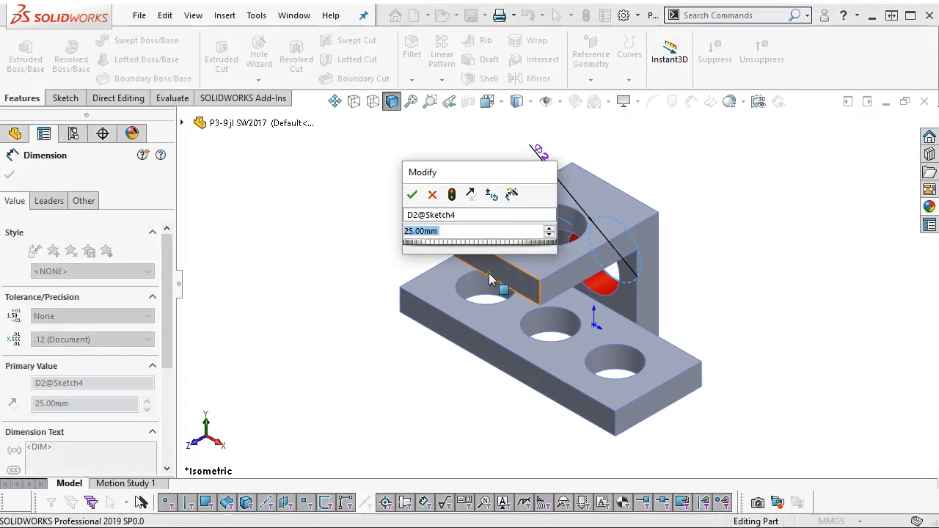
click(411, 194)
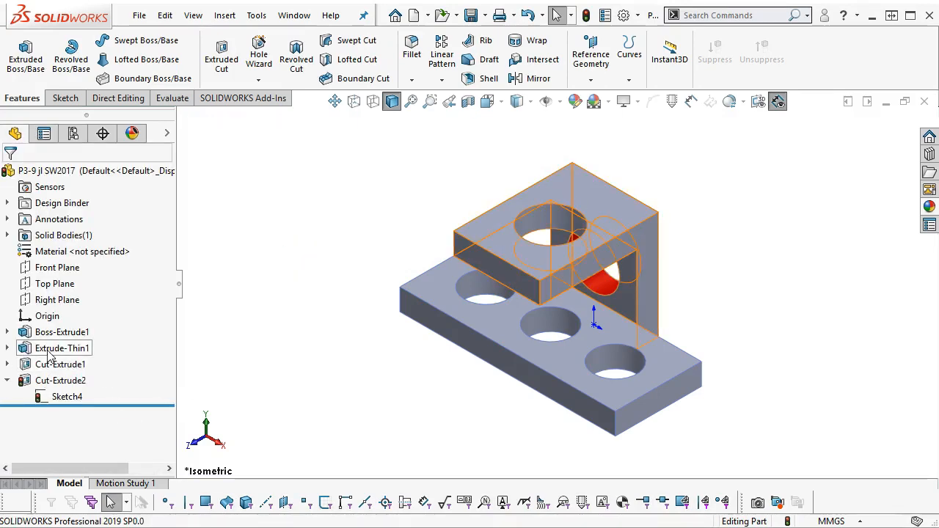
click(9, 348)
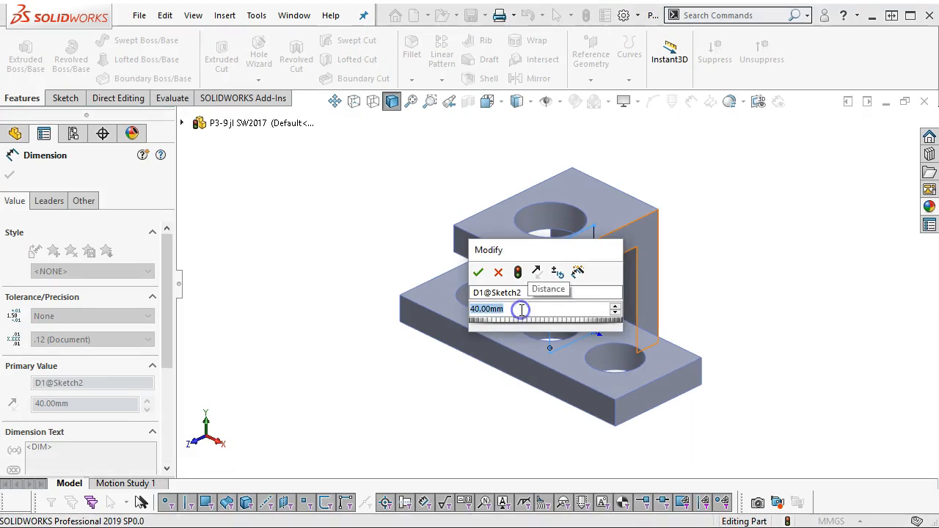
click(479, 272)
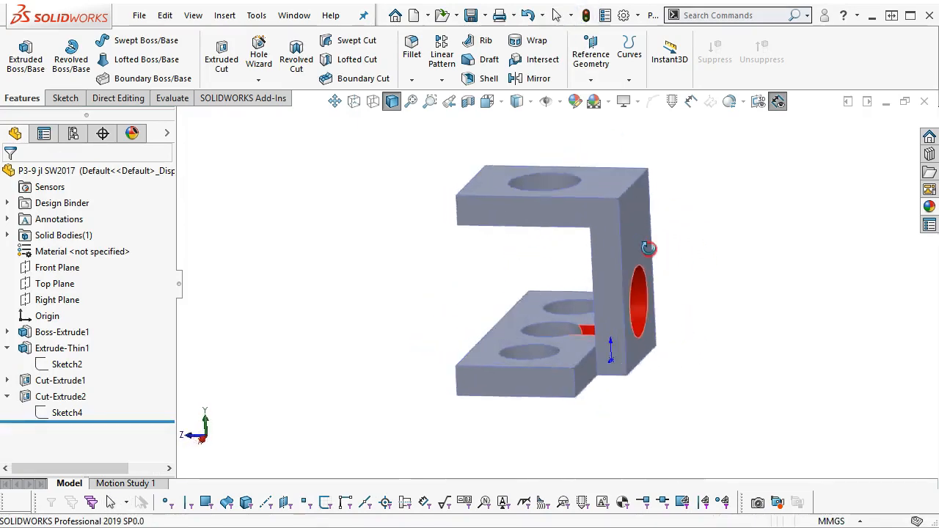
Step: Edit Sketch4, move the 20 mm height dimension text to a clearer spot, and leave the sketch
right_click(67, 414)
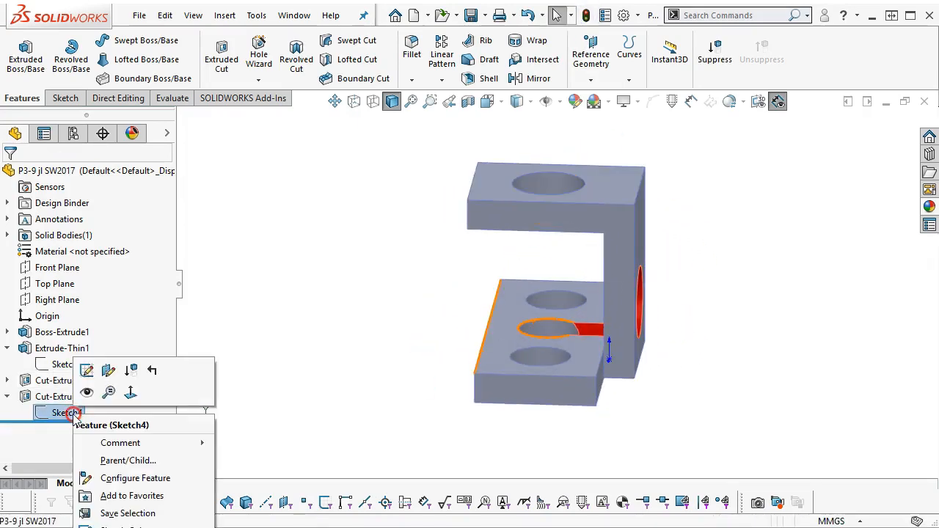
mouse_move(87, 372)
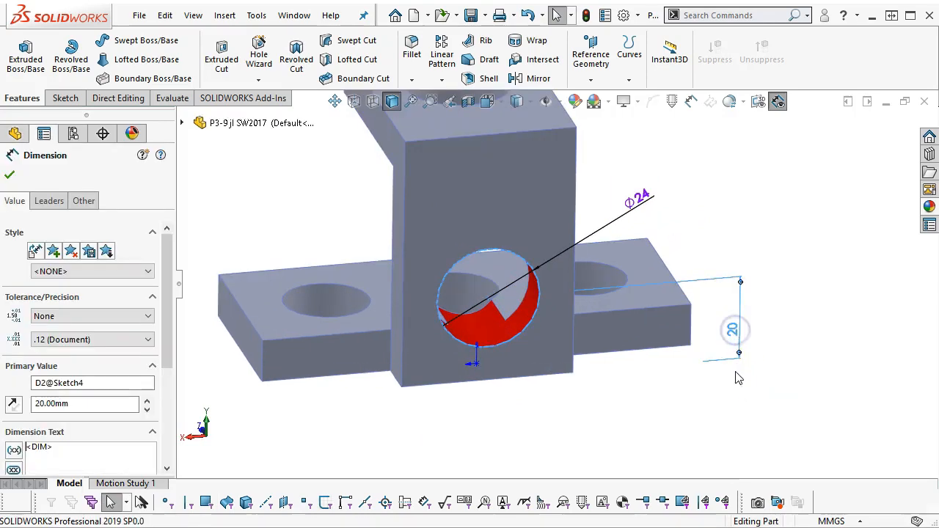
drag(734, 330, 698, 311)
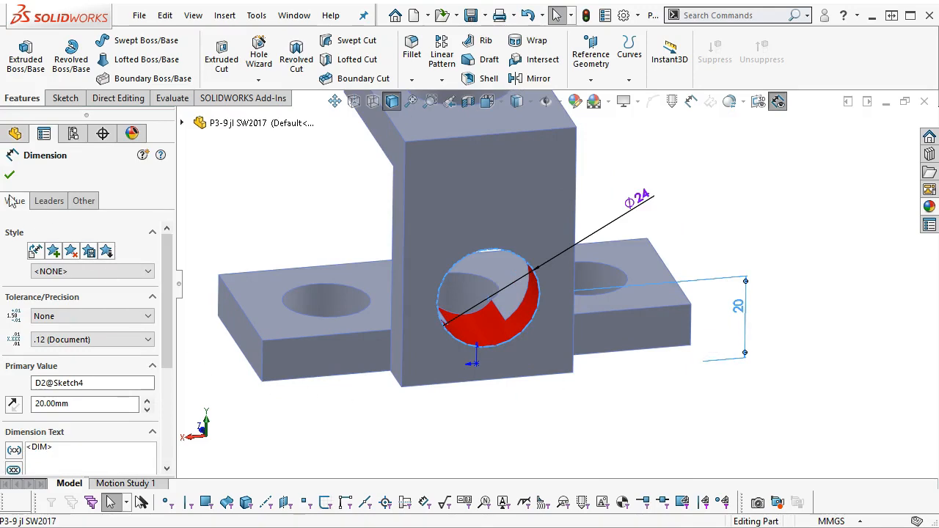
right_click(68, 412)
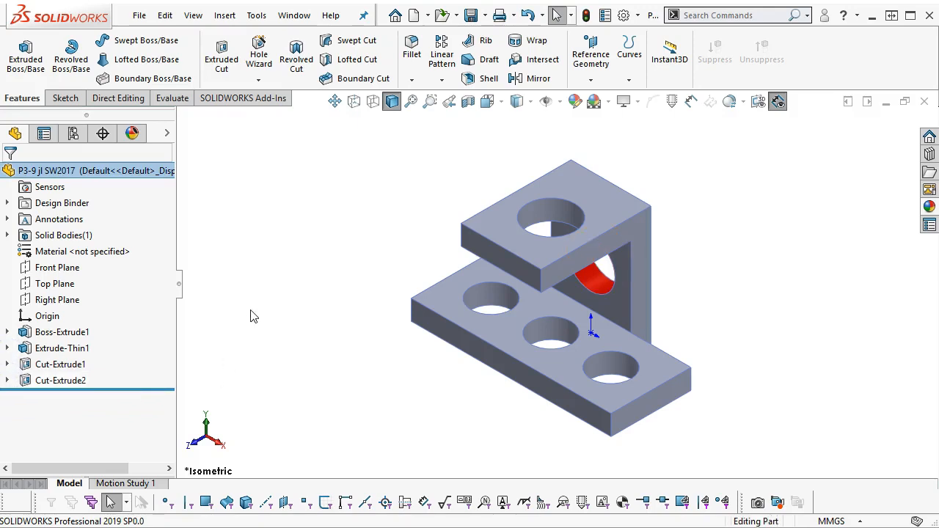
mouse_move(264, 306)
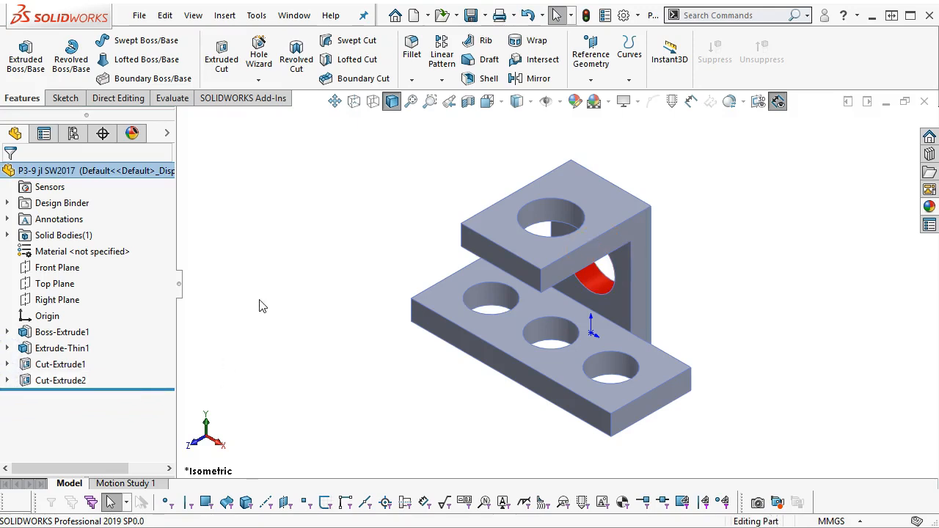
mouse_move(226, 355)
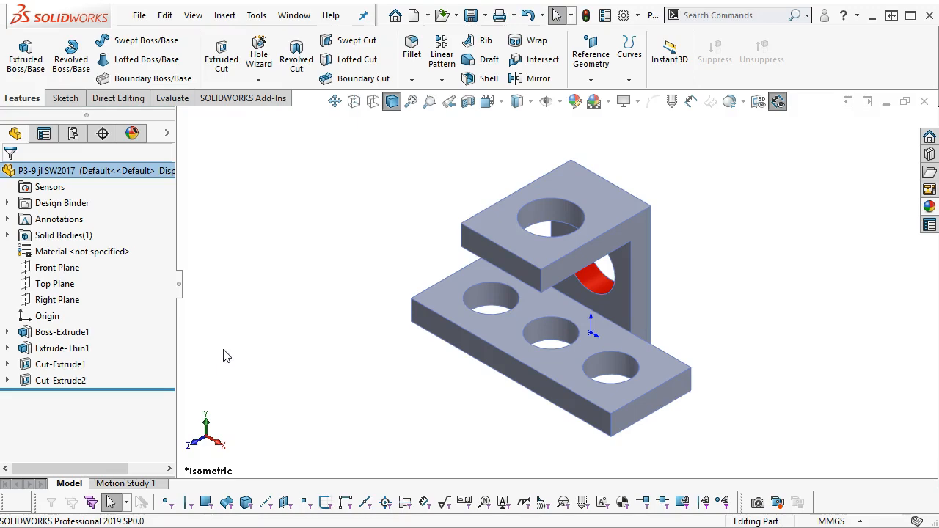